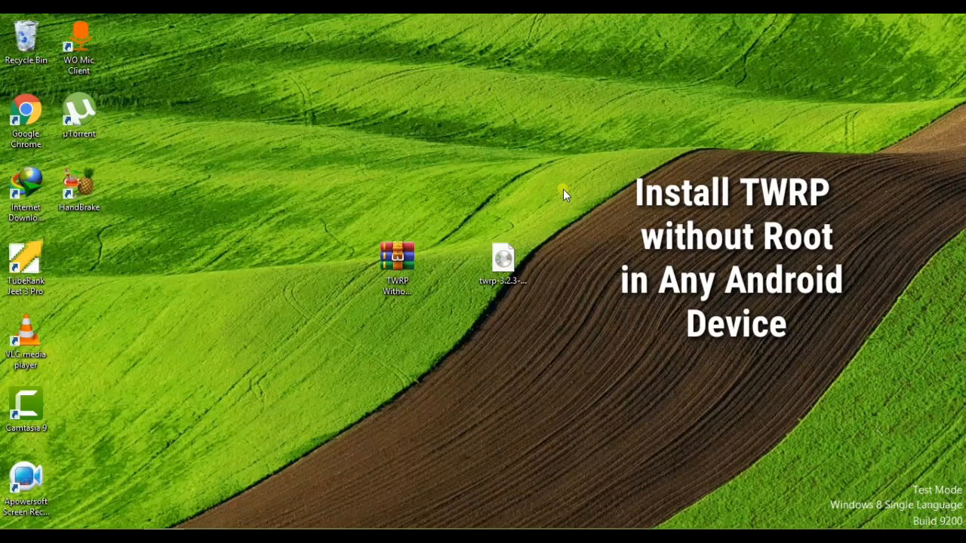
pyautogui.moveTo(549, 208)
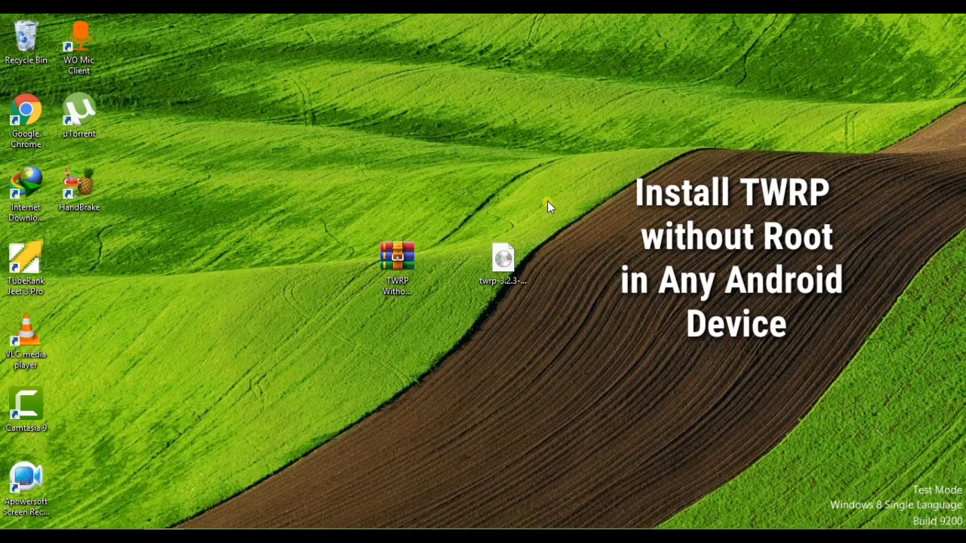
pyautogui.moveTo(420, 227)
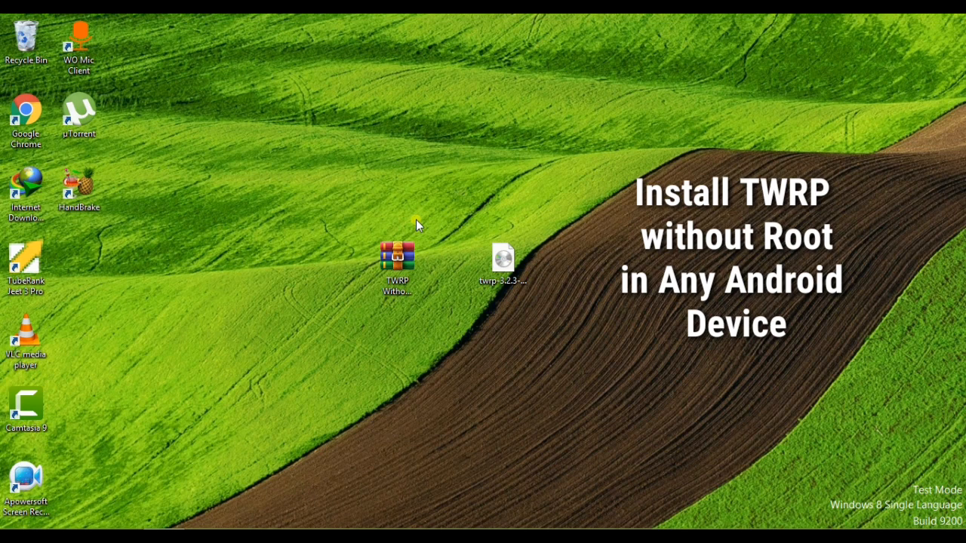
pyautogui.moveTo(430, 239)
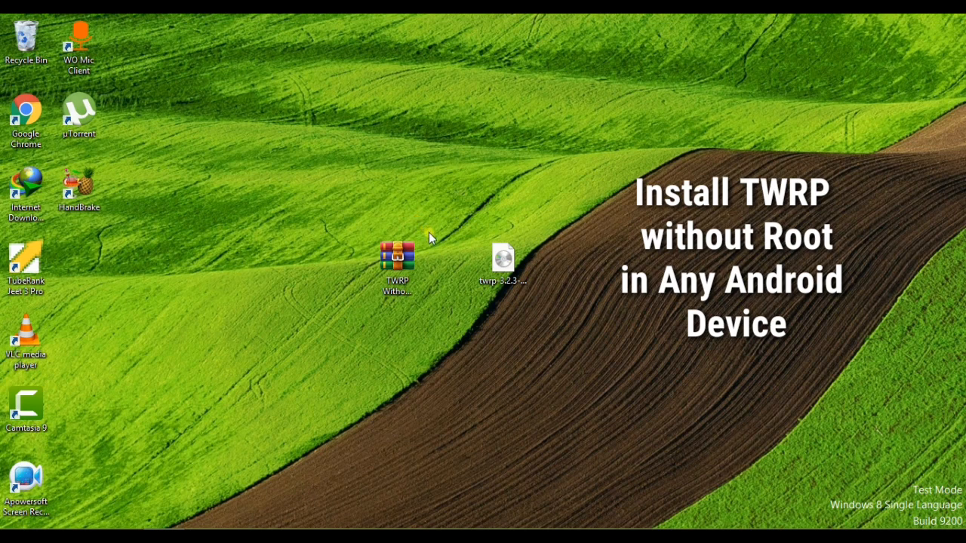
pyautogui.moveTo(476, 234)
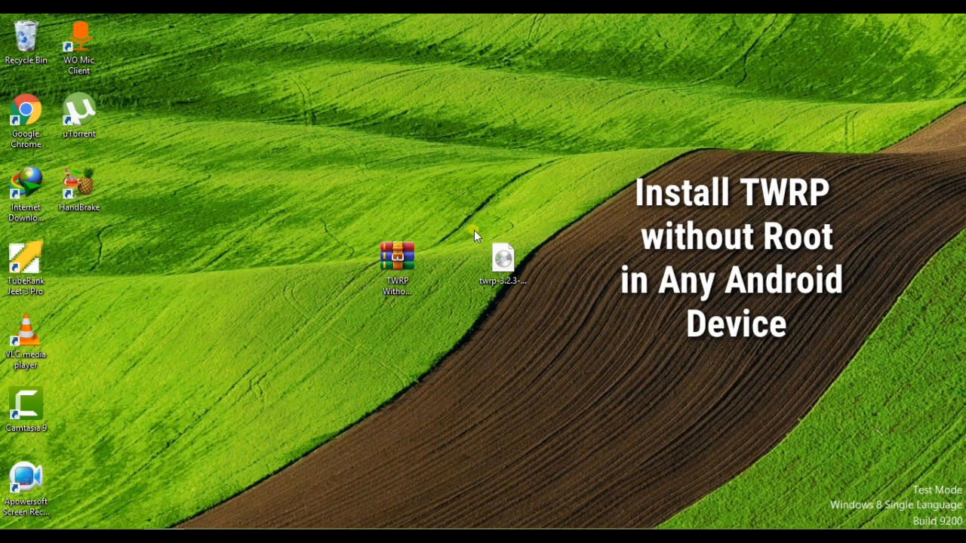
# Step: Select the TWRP image and then the TWRP archive on the desktop
pyautogui.click(503, 260)
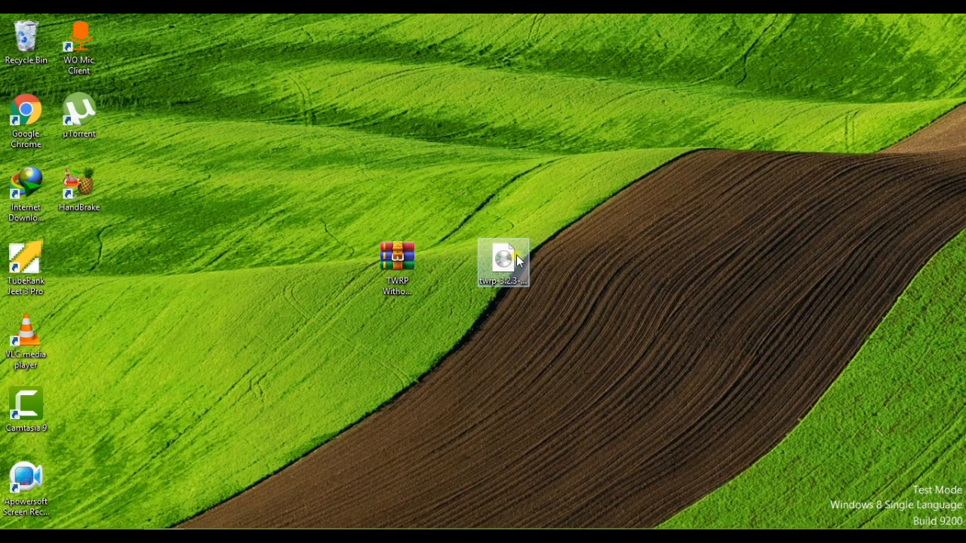
pyautogui.moveTo(531, 269)
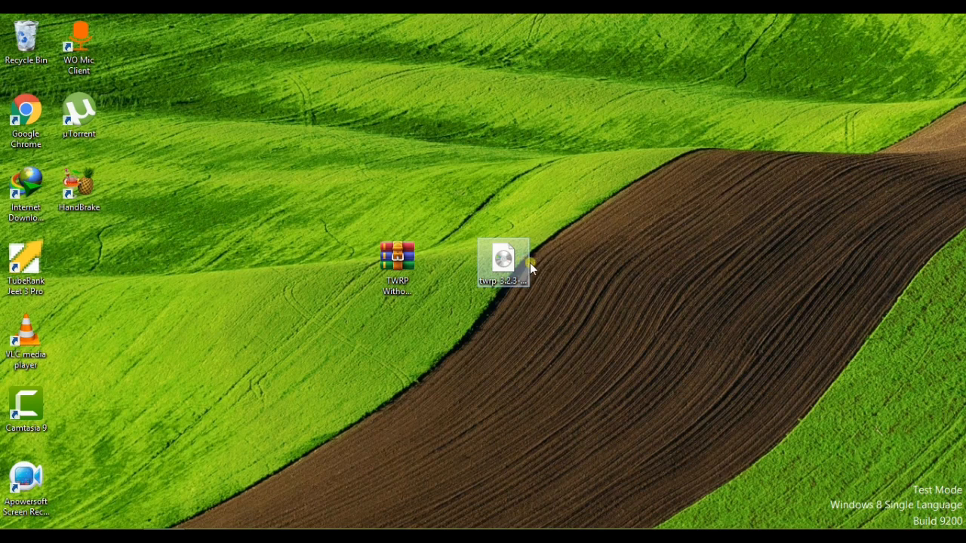
pyautogui.click(523, 341)
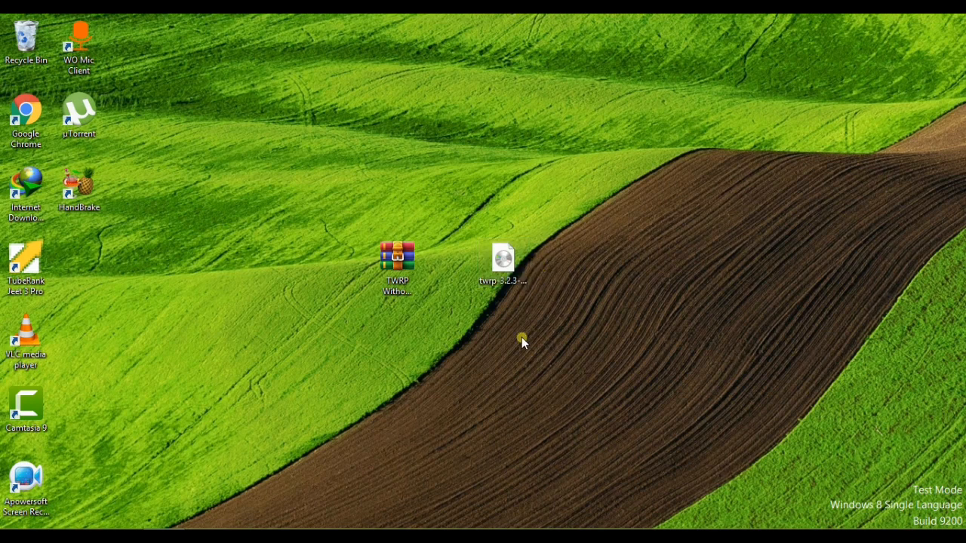
pyautogui.moveTo(547, 332)
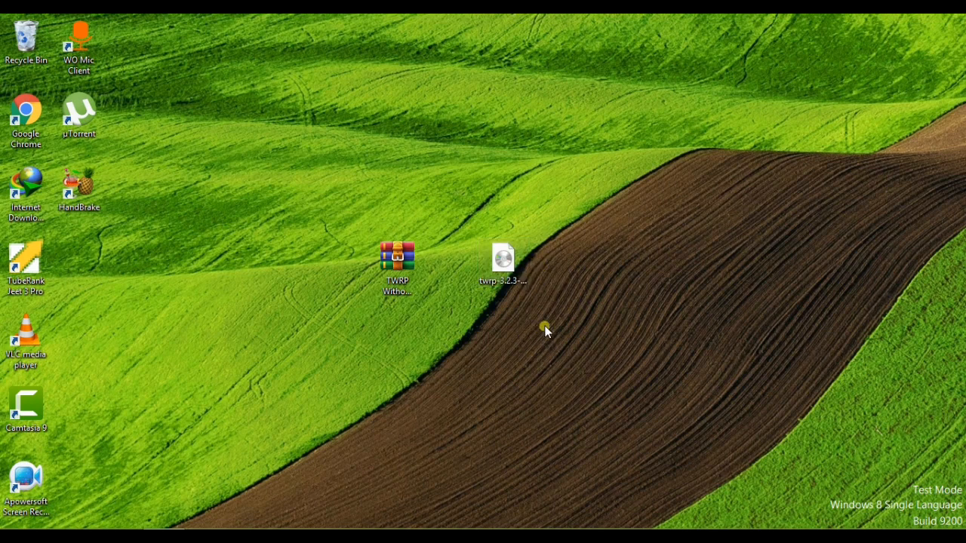
pyautogui.moveTo(555, 335)
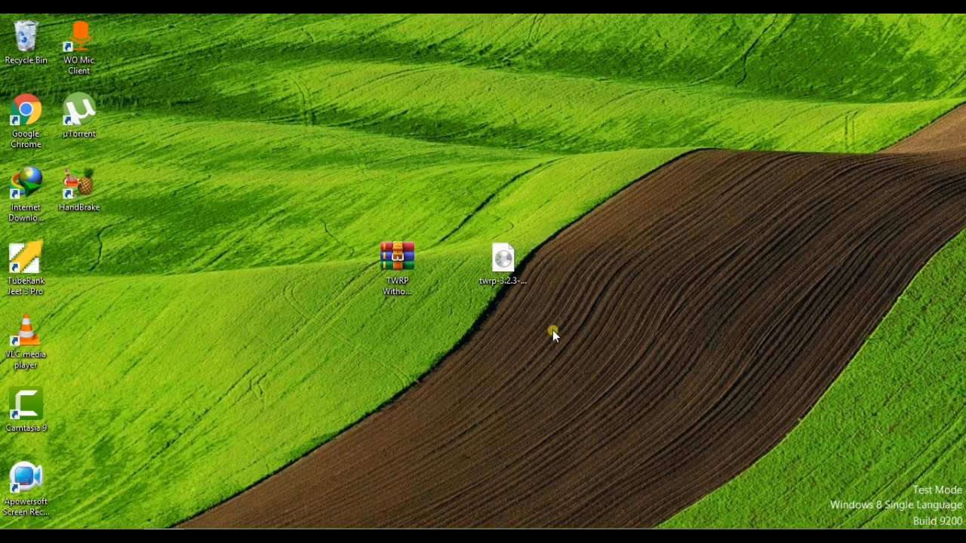
pyautogui.click(503, 260)
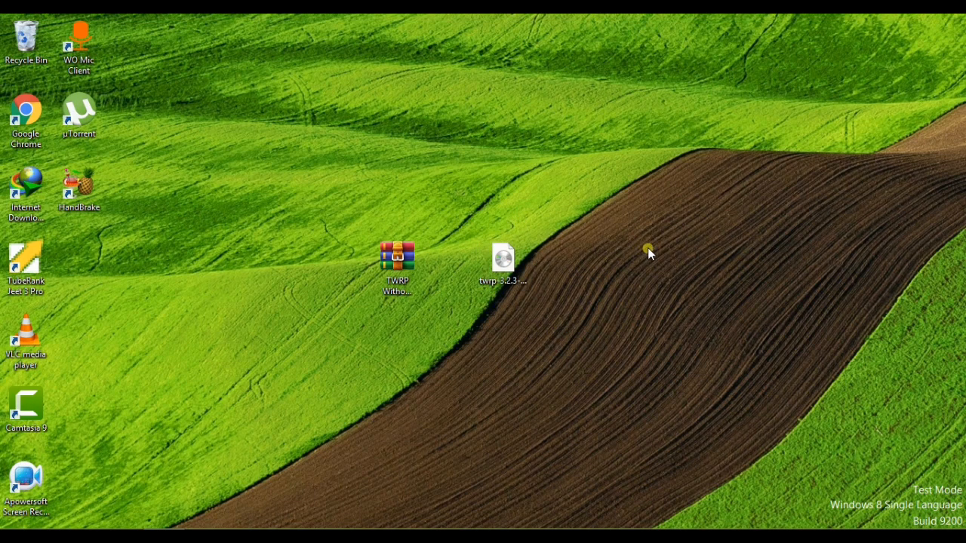
pyautogui.moveTo(689, 265)
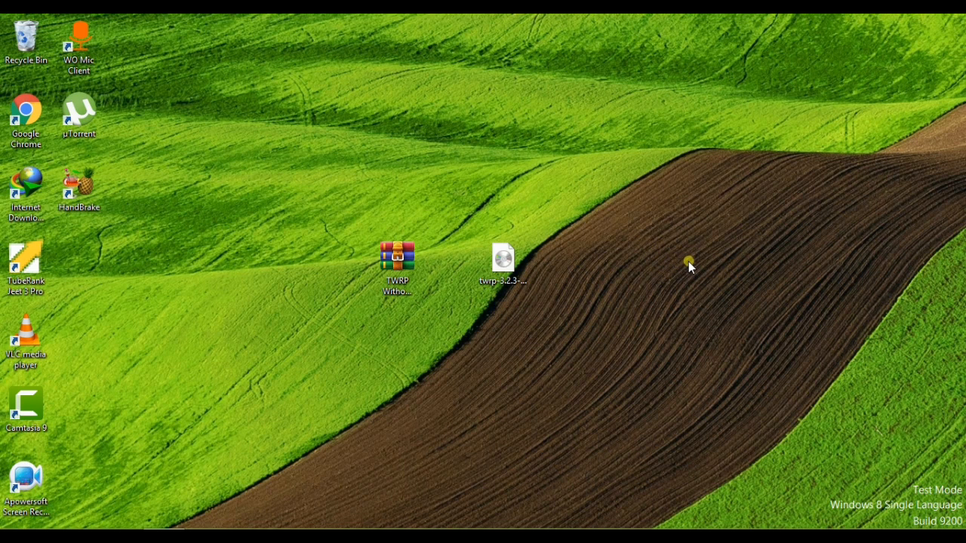
pyautogui.moveTo(477, 296)
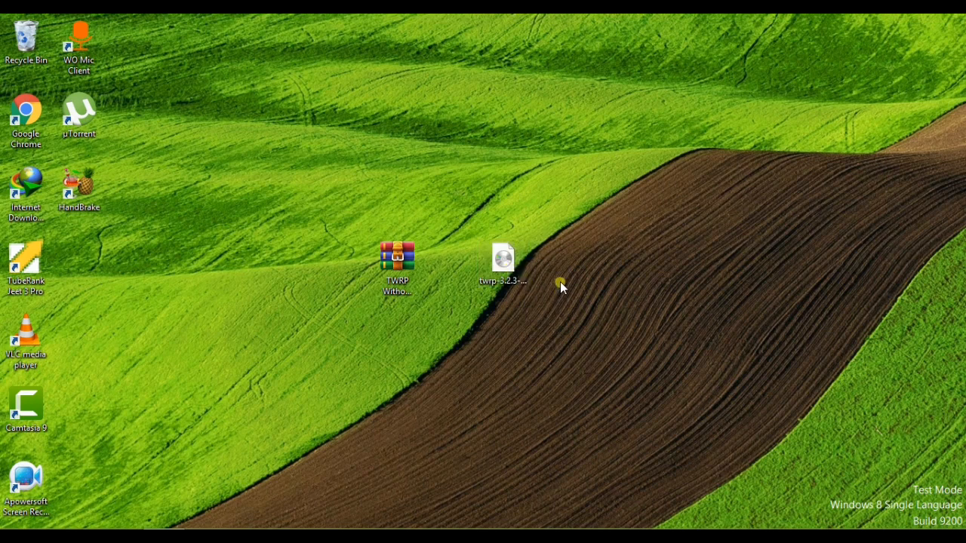
pyautogui.moveTo(571, 304)
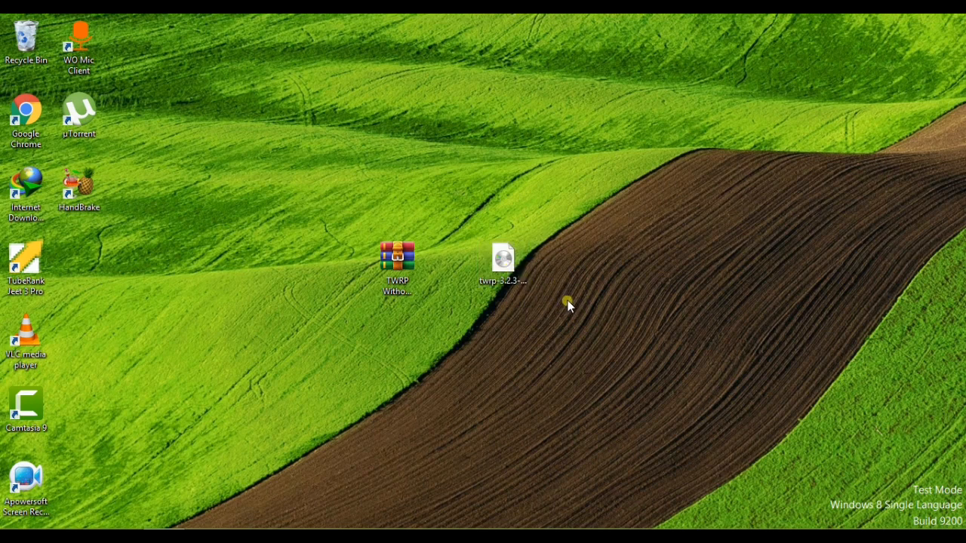
pyautogui.moveTo(628, 303)
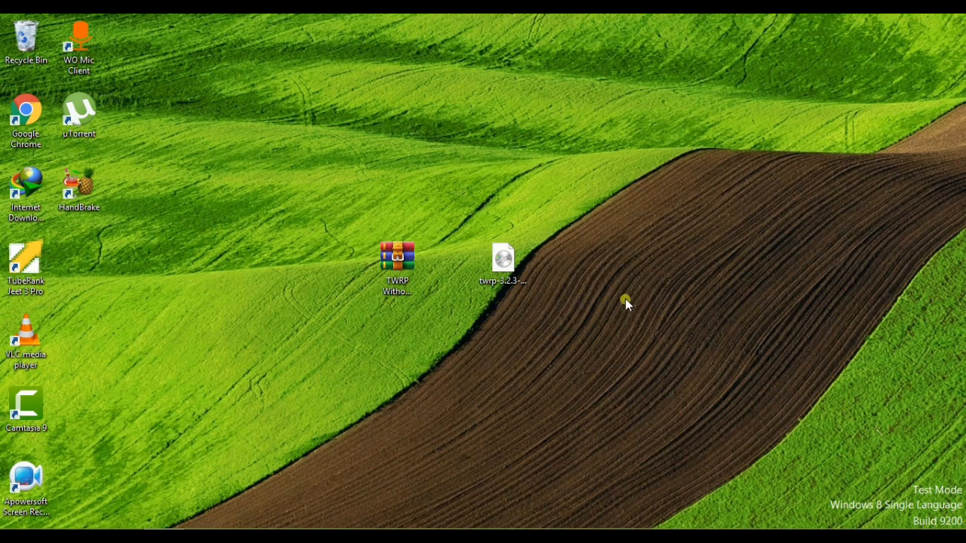
pyautogui.moveTo(761, 296)
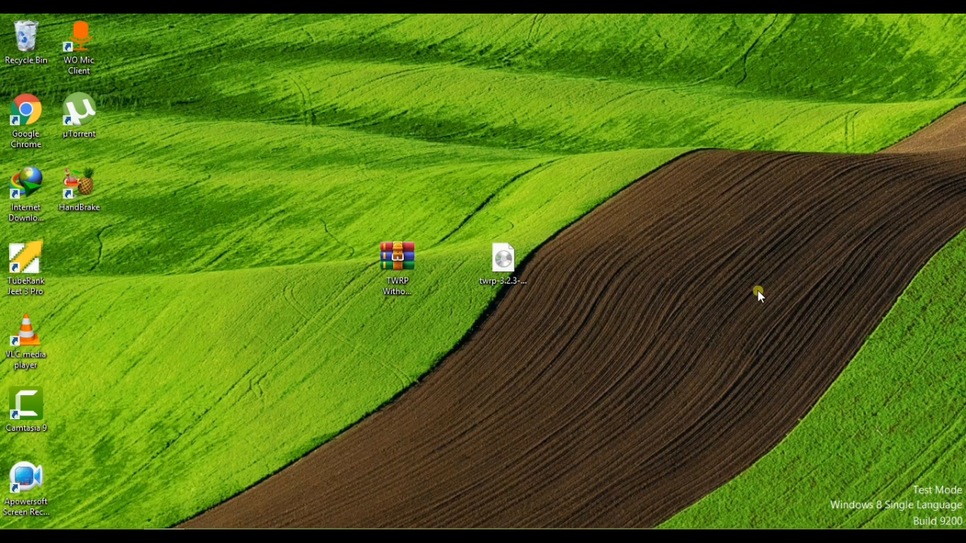
pyautogui.click(397, 271)
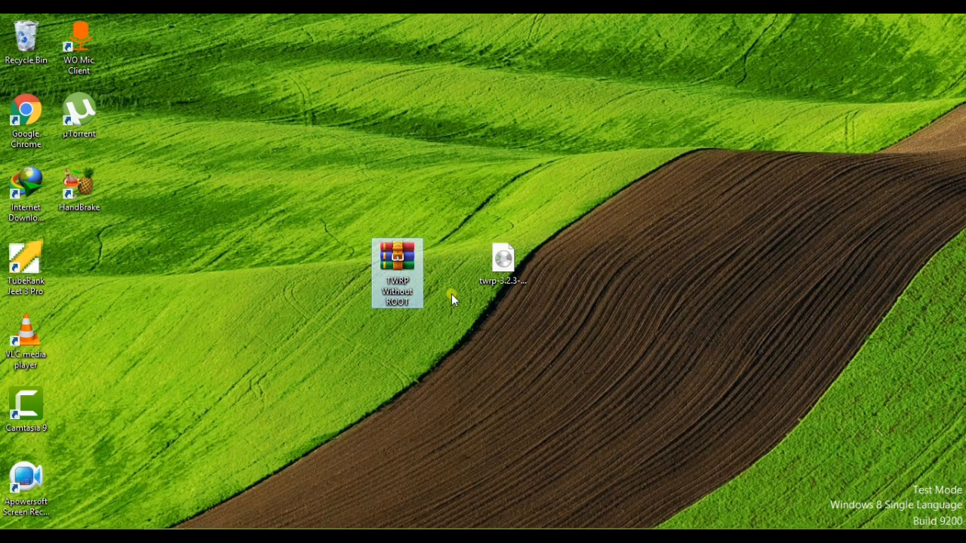
pyautogui.moveTo(430, 256)
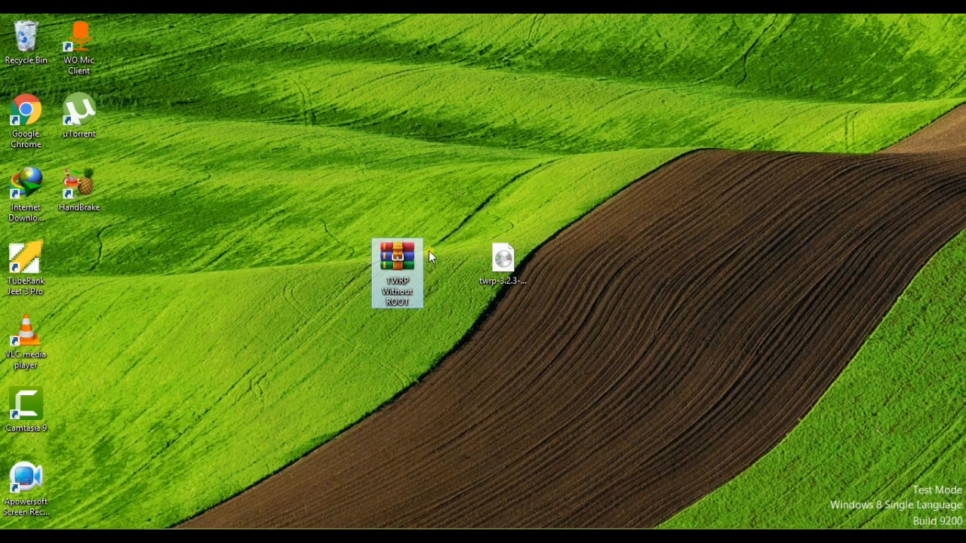
pyautogui.moveTo(936, 305)
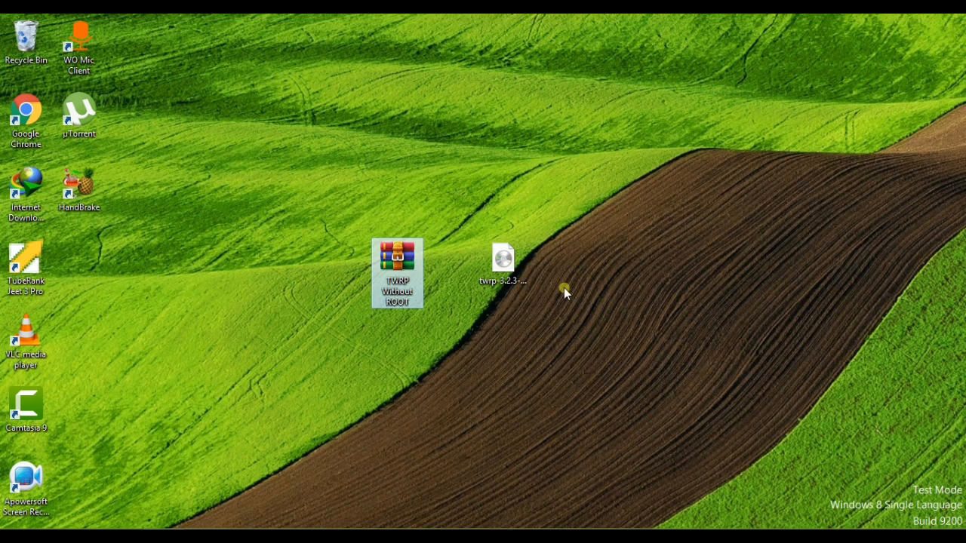
pyautogui.moveTo(627, 224)
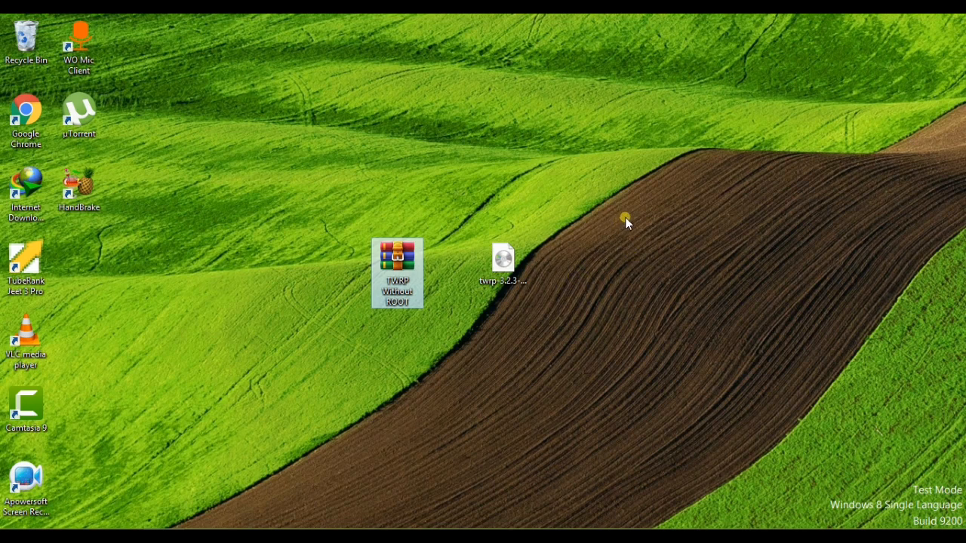
pyautogui.moveTo(441, 293)
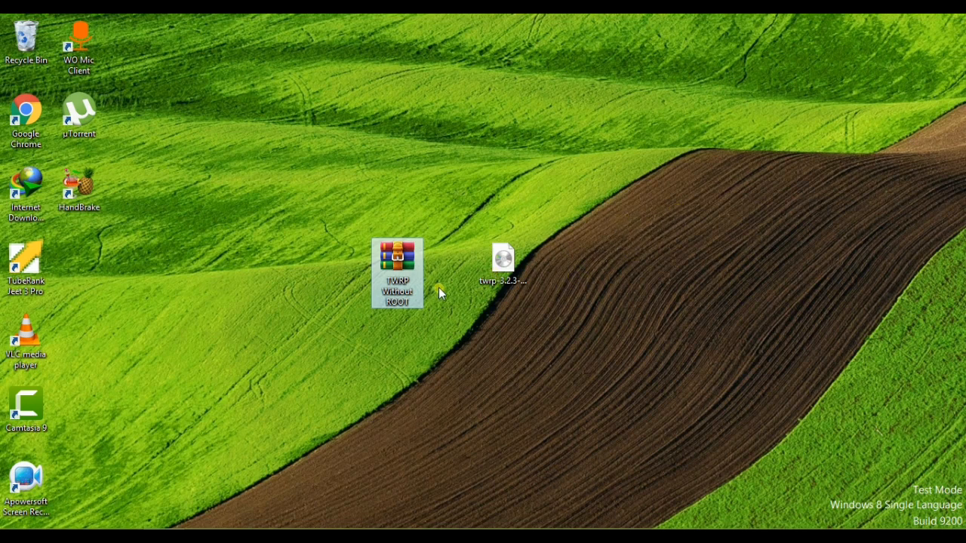
pyautogui.click(397, 260)
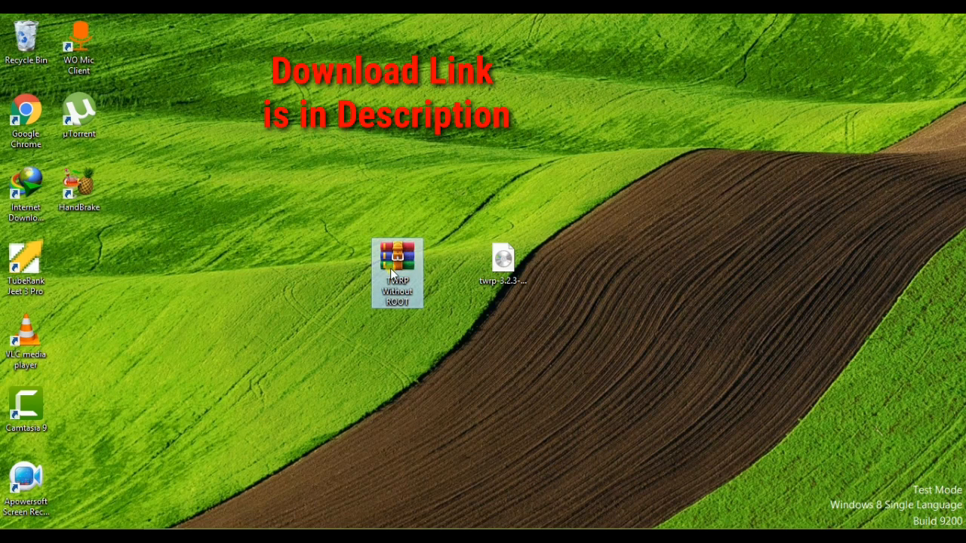
# Step: Extract the archive to 'TWRP Without ROOT\' and move the new folder to the top of the desktop
pyautogui.rightClick(397, 271)
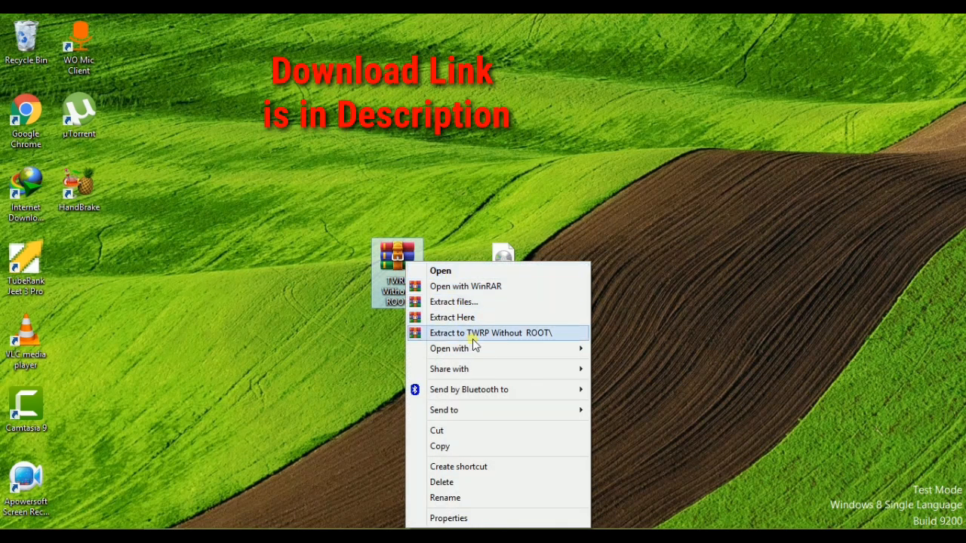
pyautogui.click(489, 334)
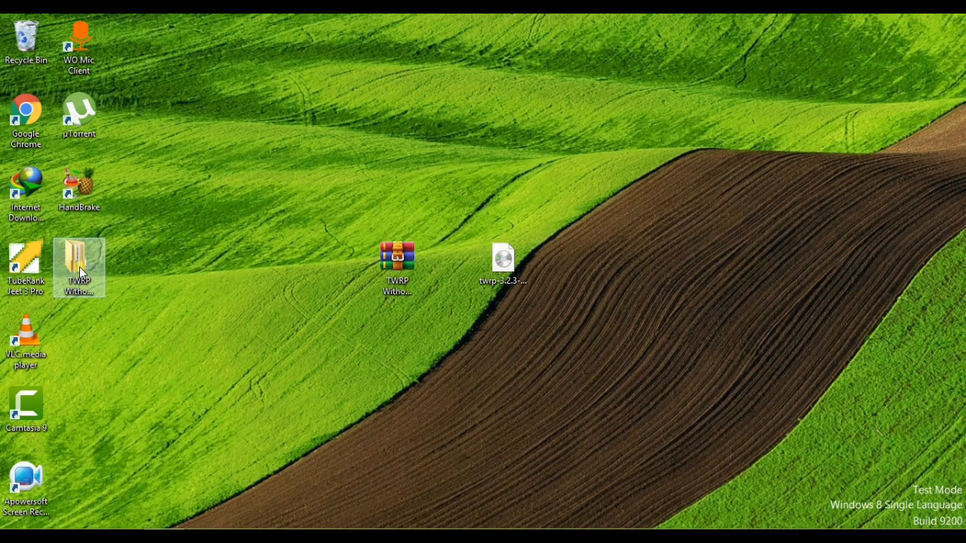
pyautogui.moveTo(78, 268); pyautogui.dragTo(610, 127)
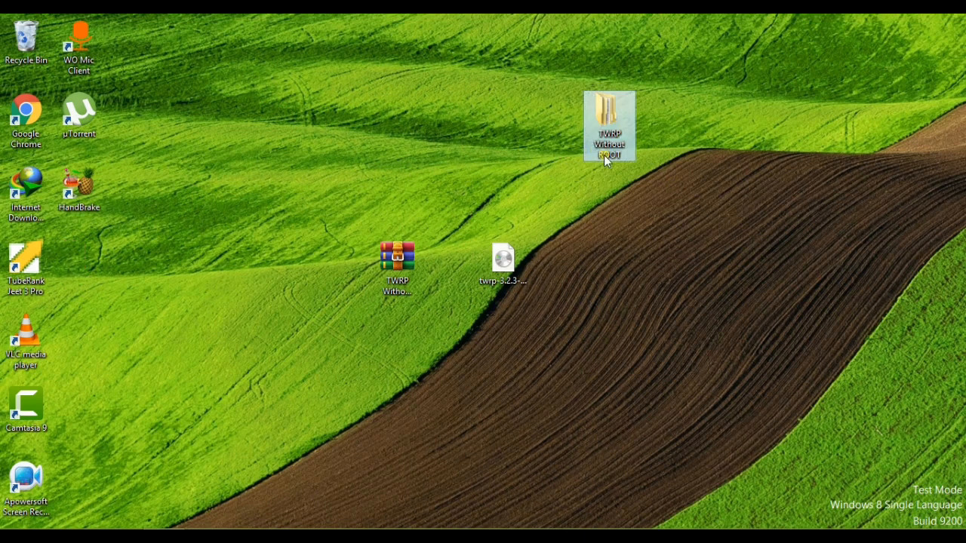
pyautogui.moveTo(644, 208)
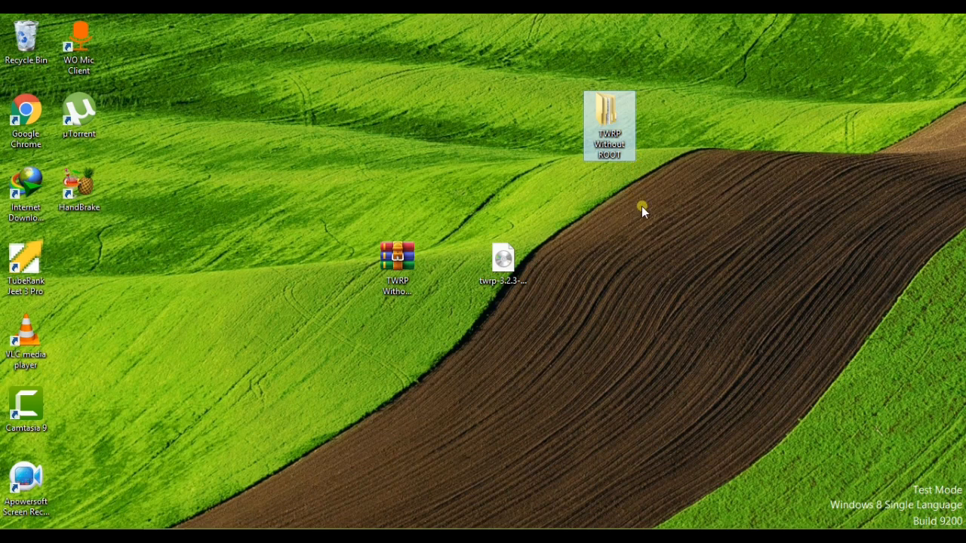
# Step: Open the extracted TWRP Without ROOT folder down to the inner TWRP without ROOT folder
pyautogui.doubleClick(610, 124)
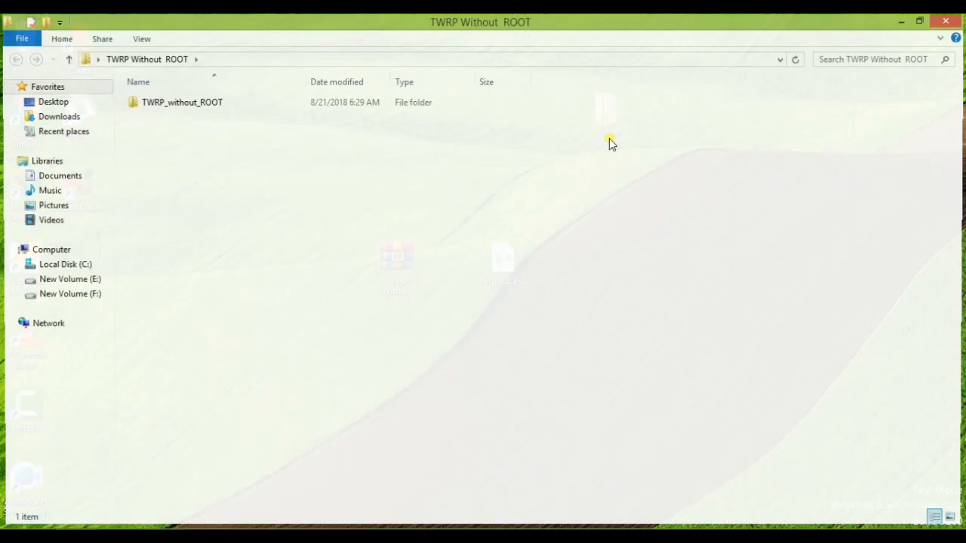
pyautogui.doubleClick(181, 103)
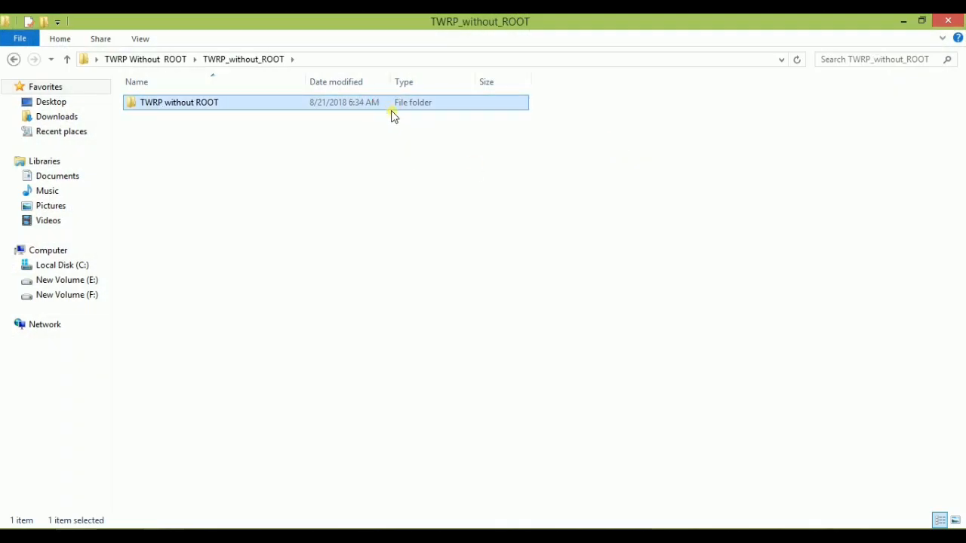
pyautogui.doubleClick(179, 102)
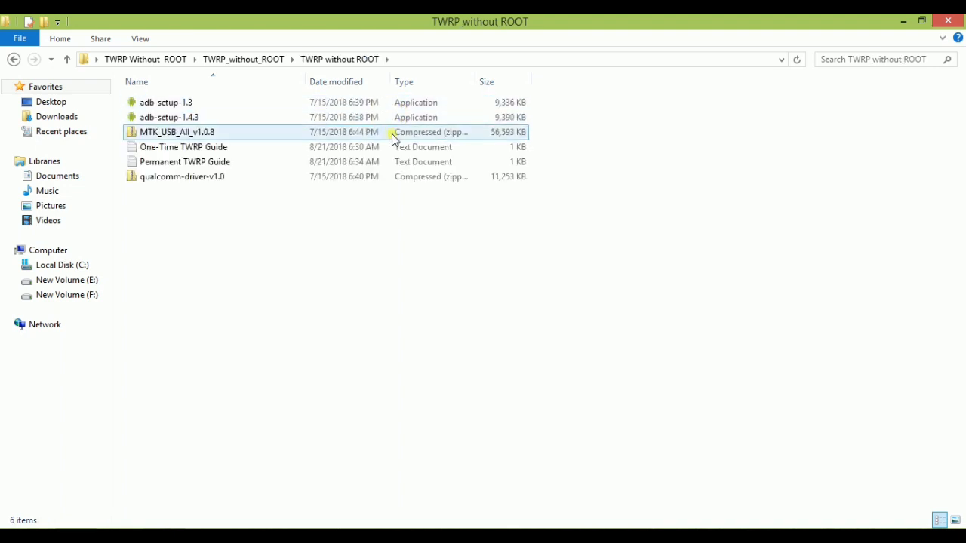
# Step: Browse the folder's files and select the adb-setup-1.3 installer
pyautogui.click(169, 118)
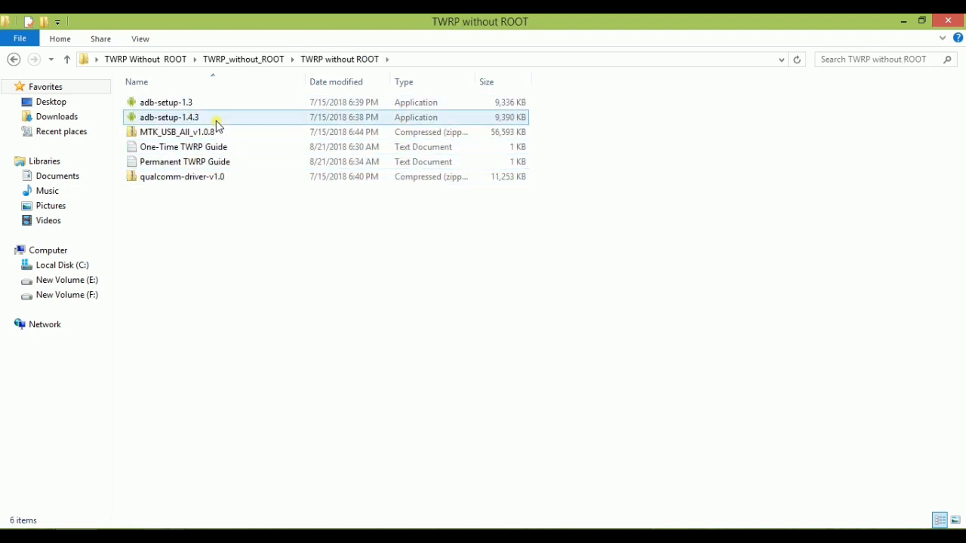
pyautogui.click(166, 102)
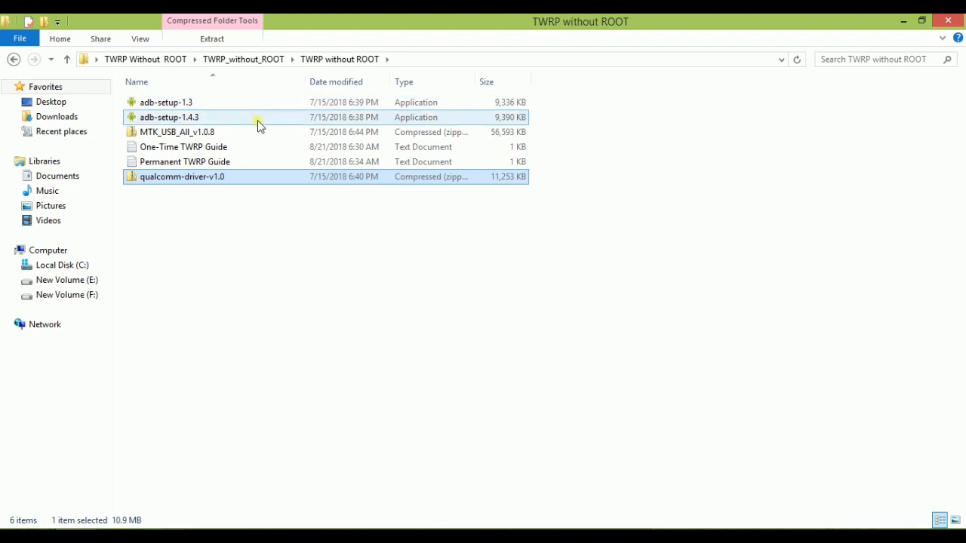
pyautogui.click(545, 248)
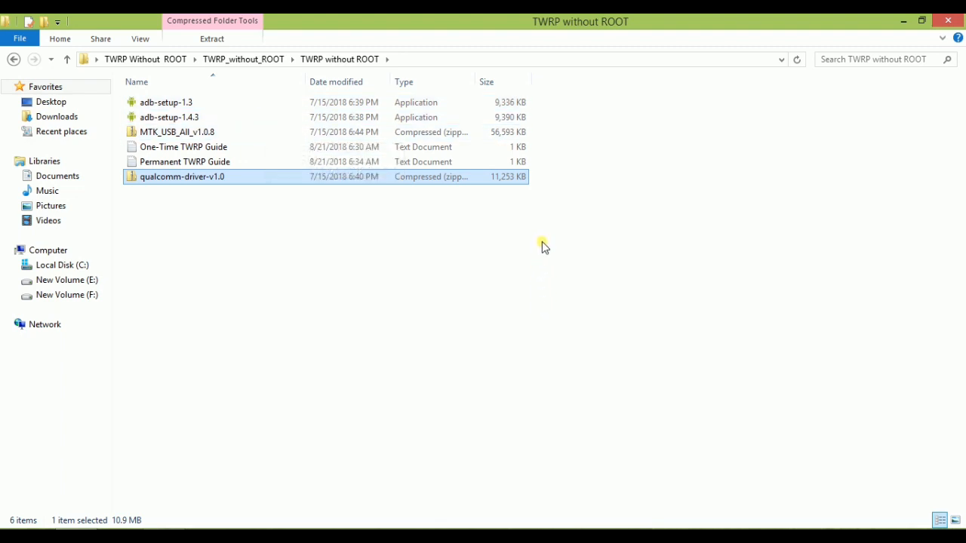
pyautogui.moveTo(577, 263)
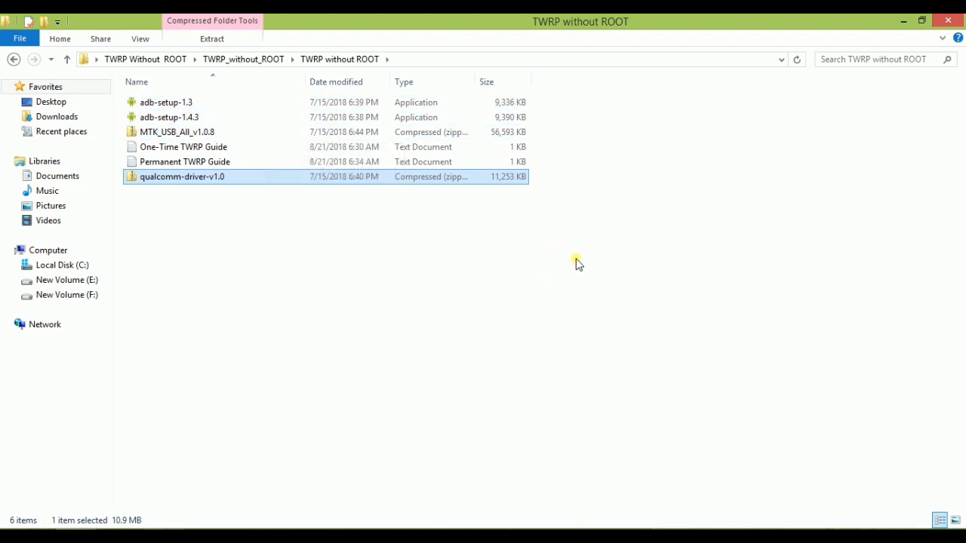
pyautogui.moveTo(351, 18)
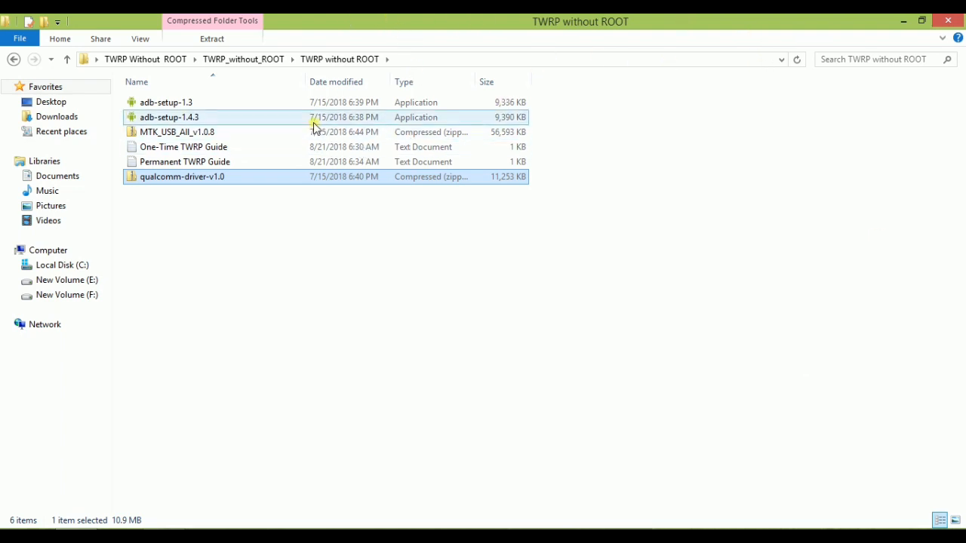
pyautogui.click(166, 102)
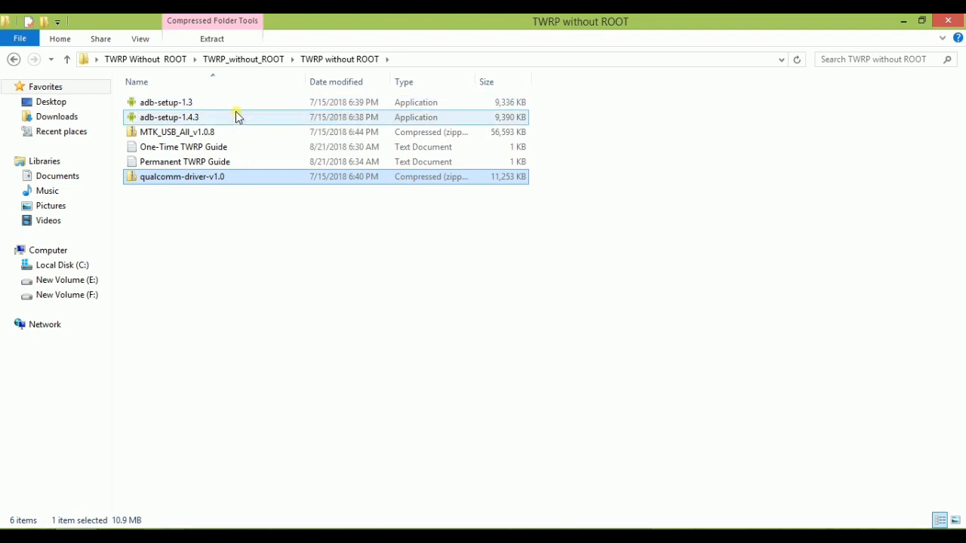
pyautogui.click(166, 103)
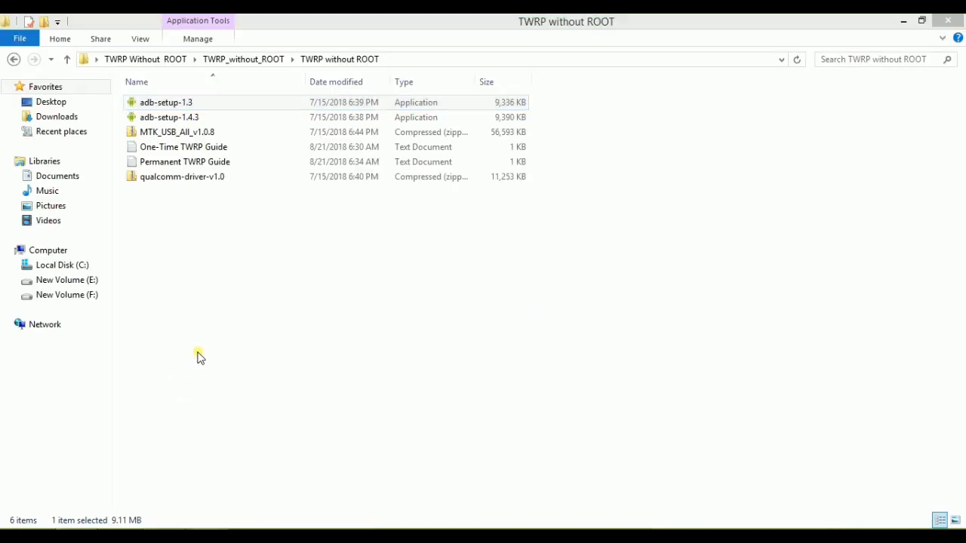
# Step: Run adb-setup-1.3 and answer Y to install ADB/Fastboot and Y for system-wide
pyautogui.doubleClick(166, 102)
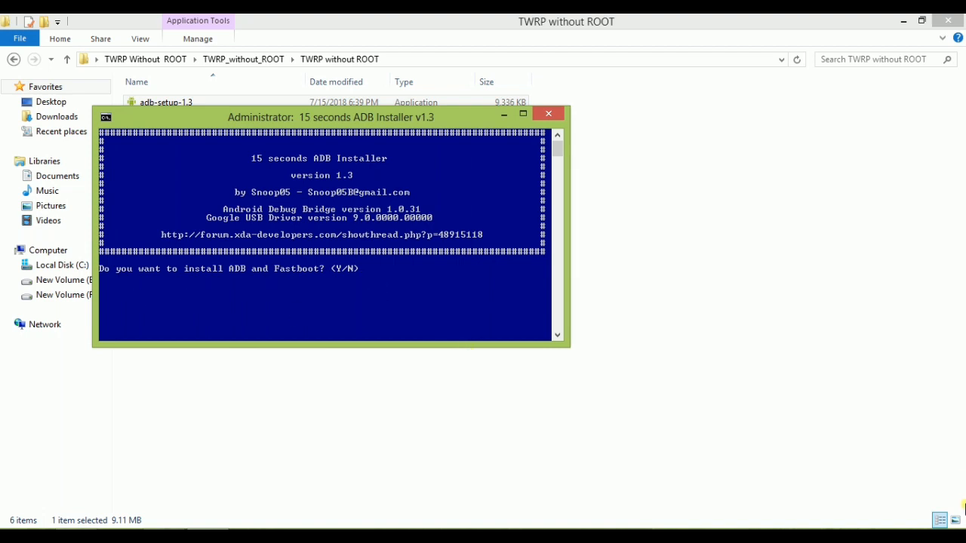
pyautogui.write('Y')
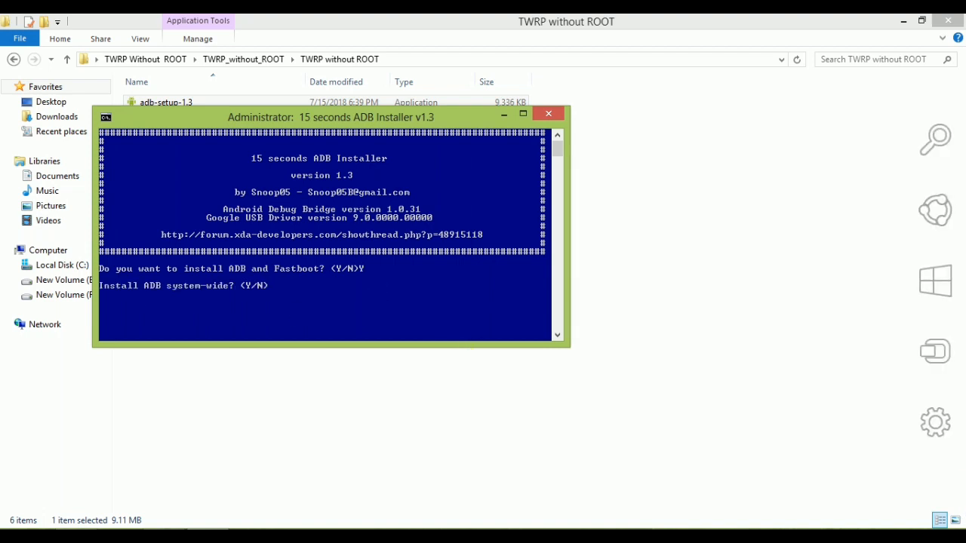
pyautogui.write('Y')
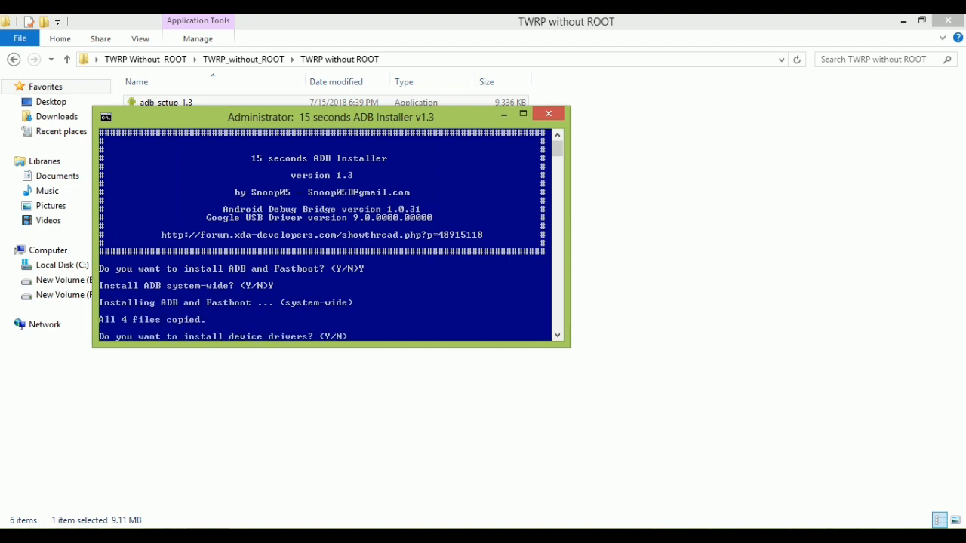
pyautogui.moveTo(751, 434)
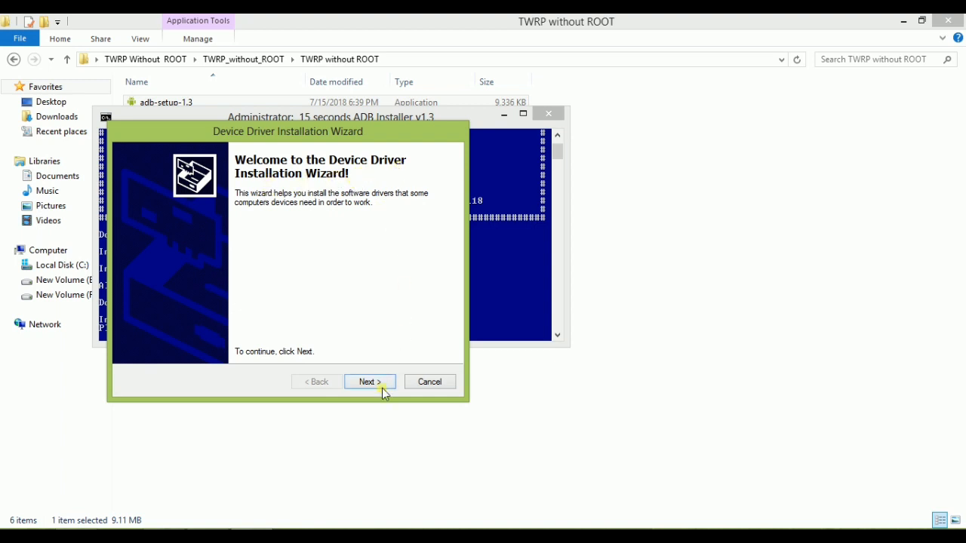
# Step: Install the Google WinUSB drivers with Next and close the wizard with Finish
pyautogui.click(368, 381)
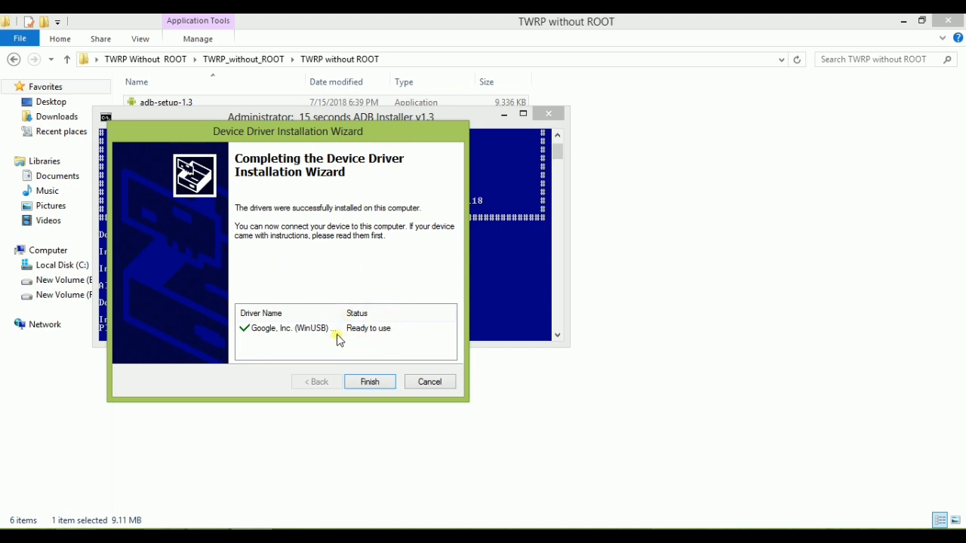
pyautogui.moveTo(285, 335)
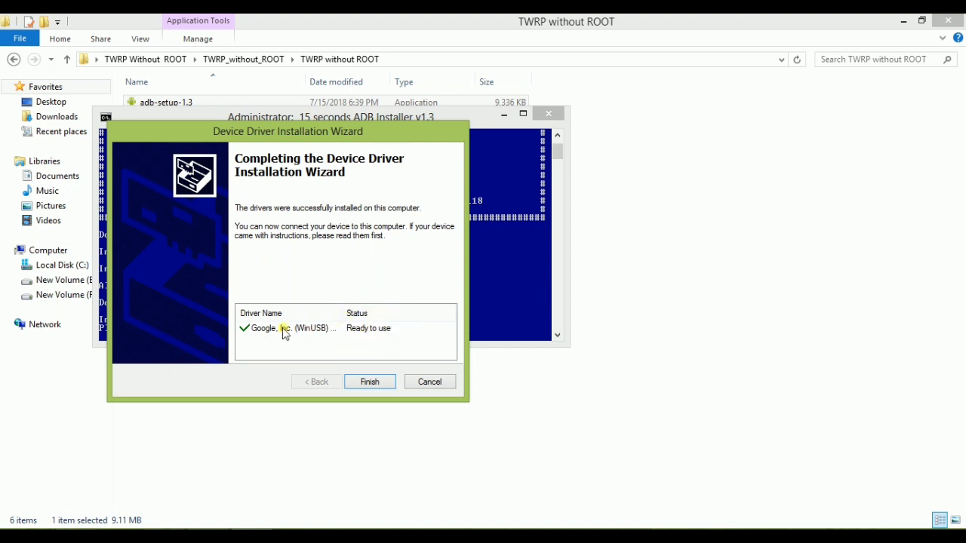
pyautogui.moveTo(224, 341)
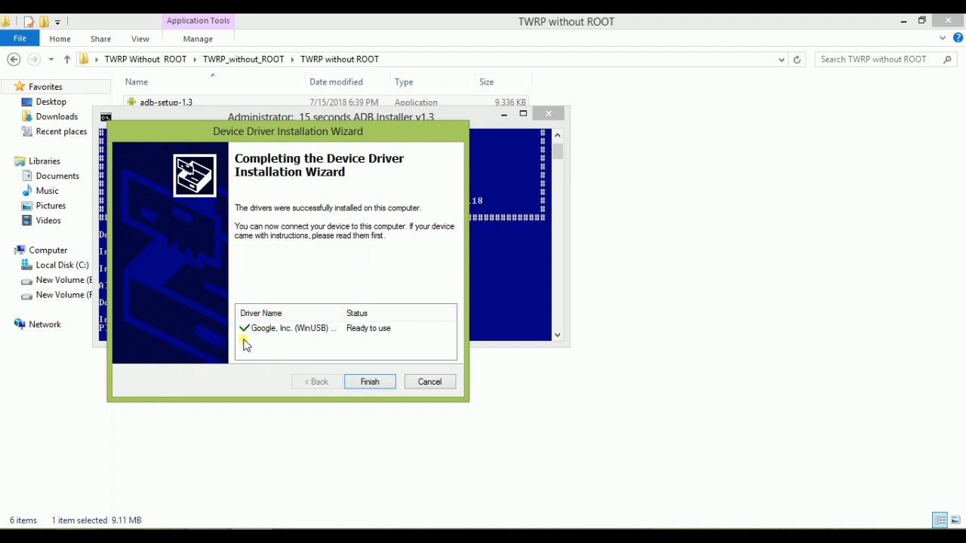
pyautogui.moveTo(361, 364)
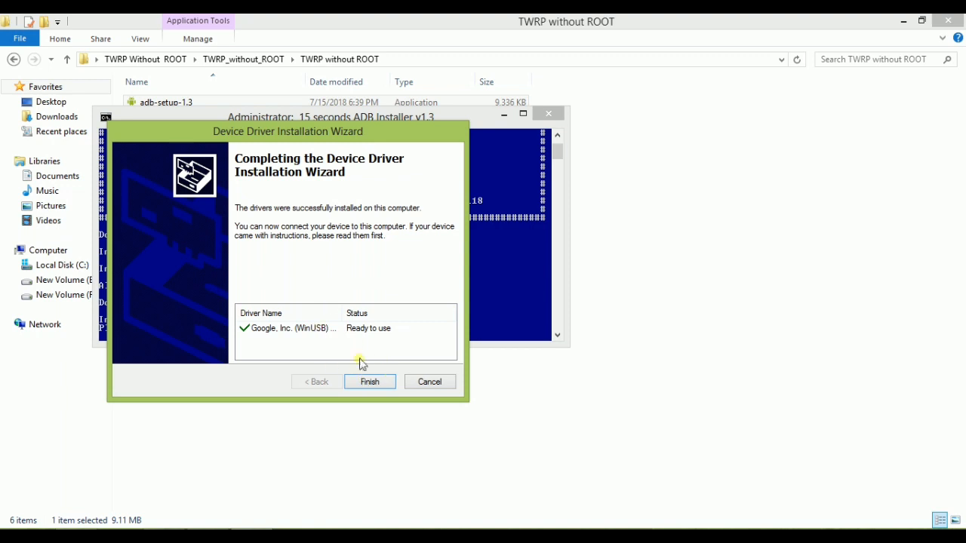
pyautogui.click(368, 380)
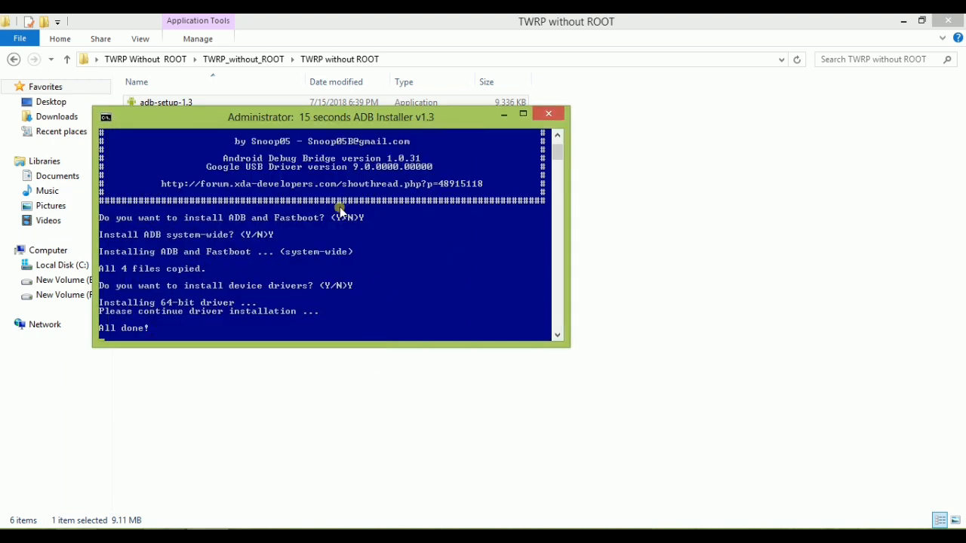
# Step: Close the ADB installer, glance at Local Disk (C:), and return to the TWRP without ROOT folder
pyautogui.click(548, 114)
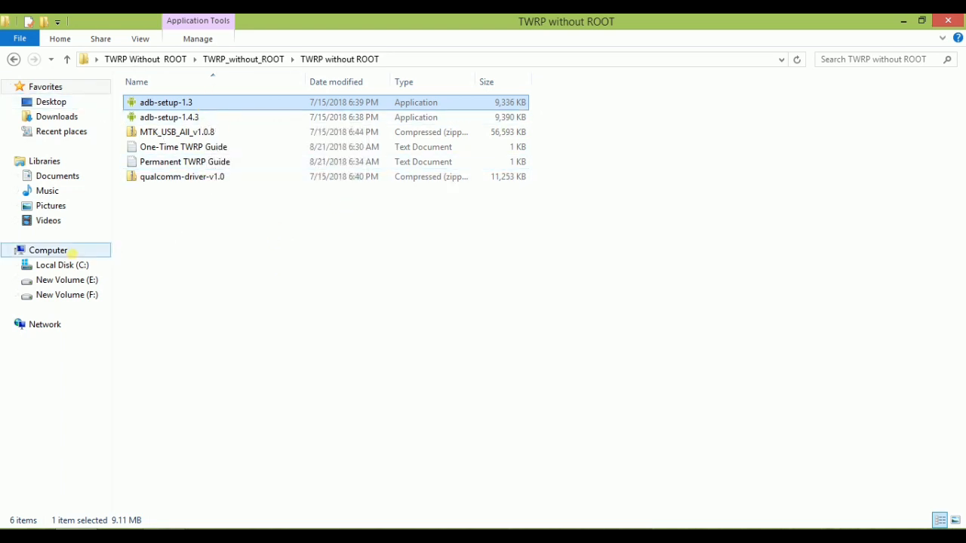
pyautogui.click(62, 265)
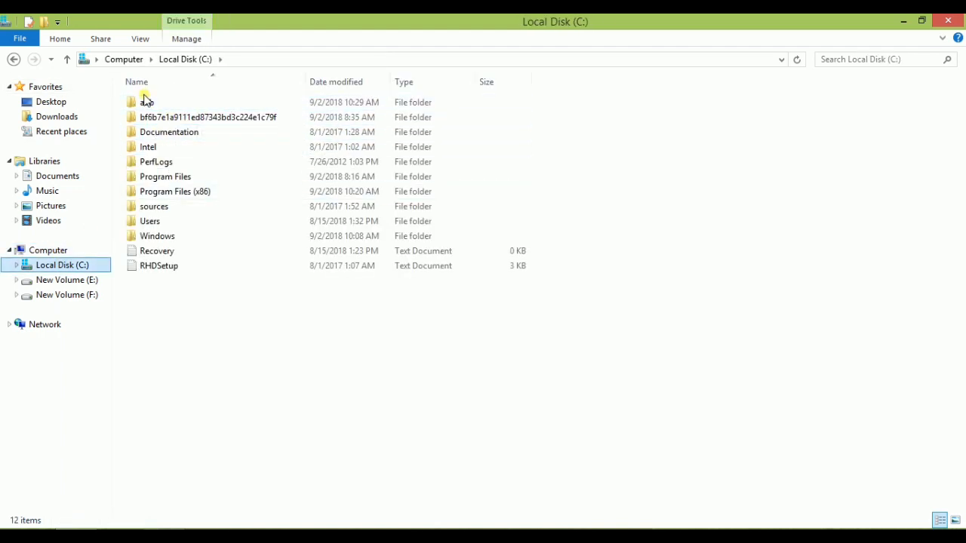
pyautogui.click(147, 103)
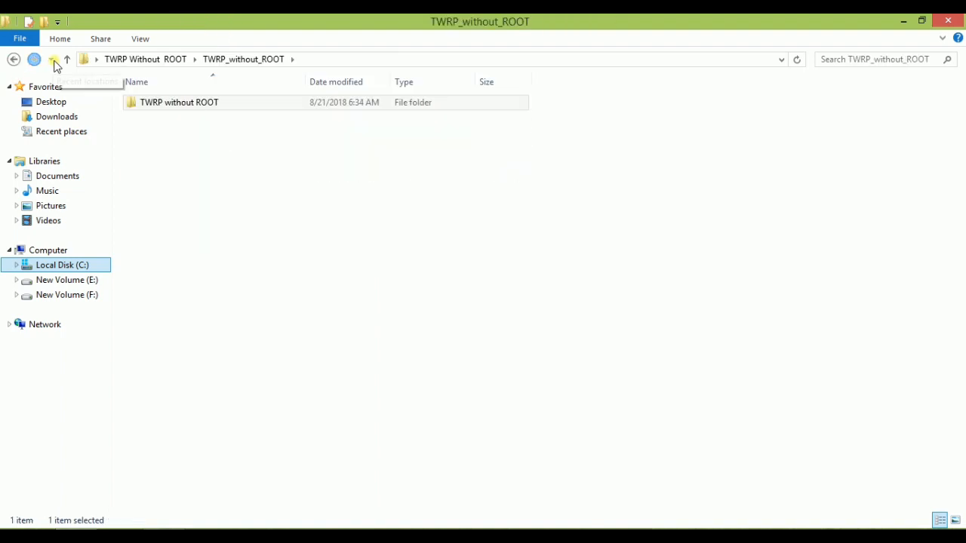
pyautogui.doubleClick(178, 103)
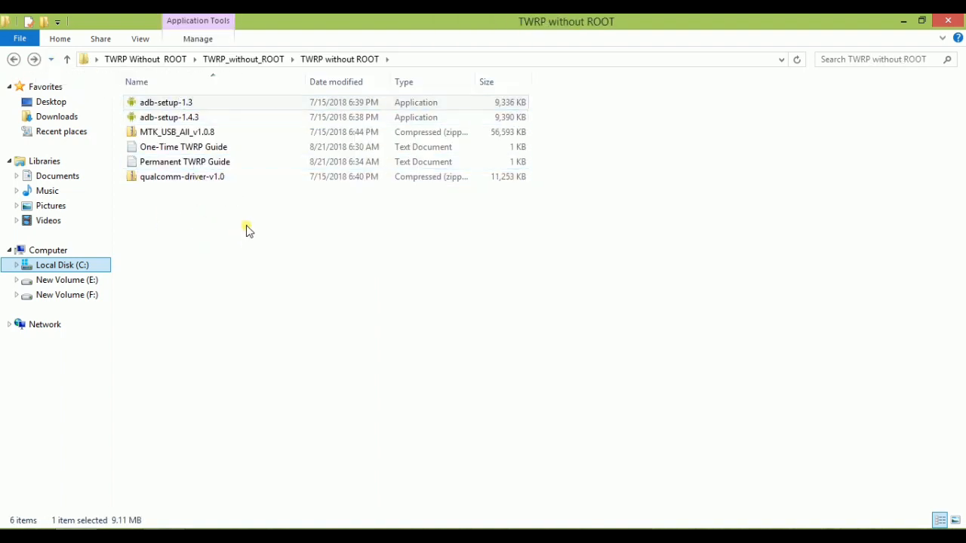
pyautogui.moveTo(253, 238)
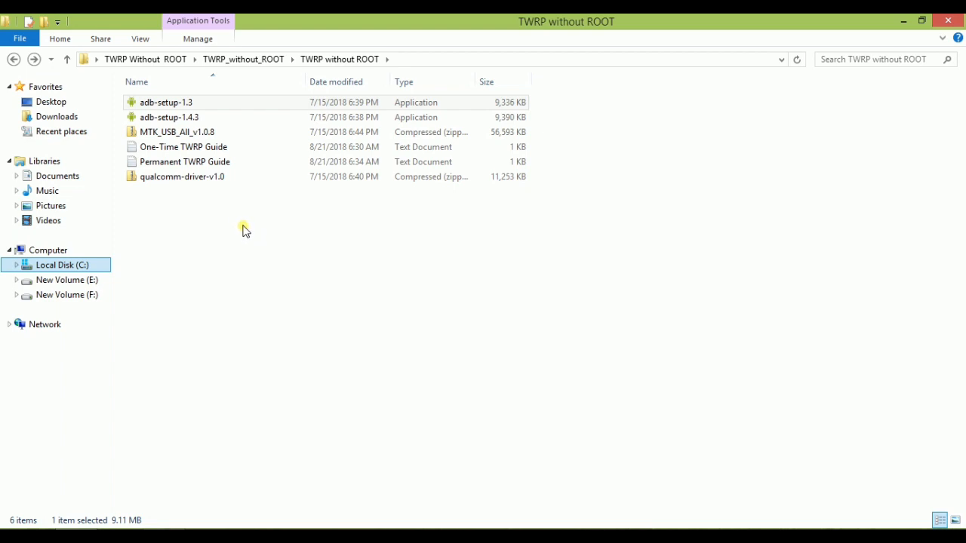
pyautogui.moveTo(252, 229)
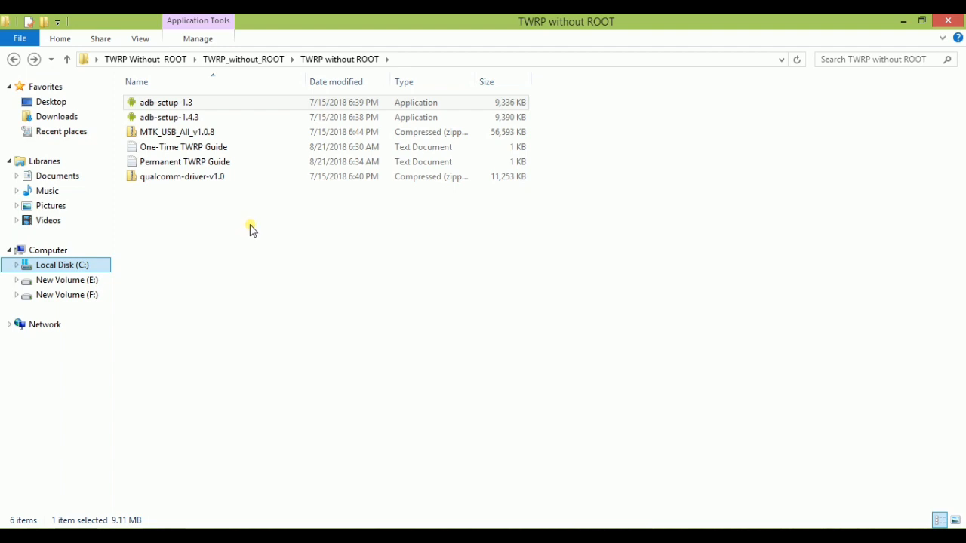
pyautogui.moveTo(173, 215)
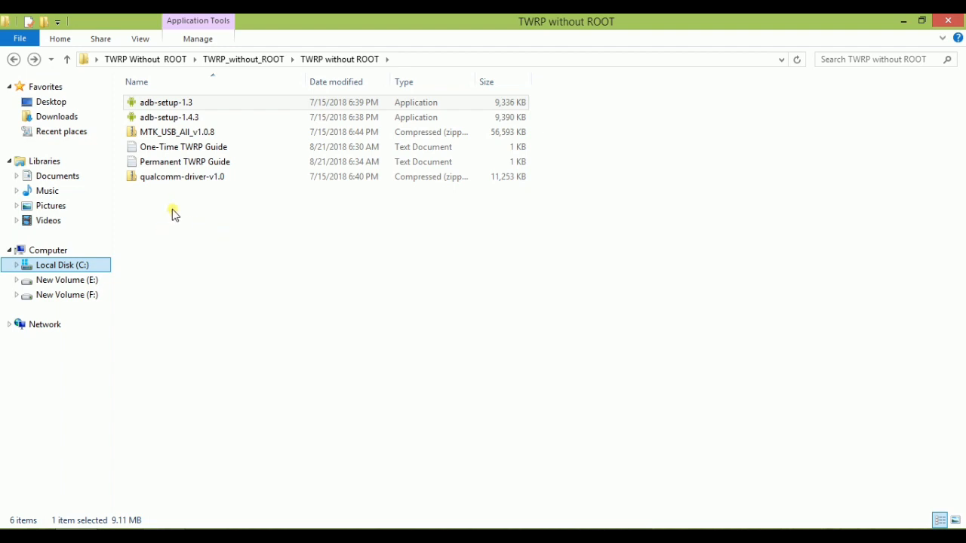
# Step: Extract qualcomm-driver-v1.0.zip into its own qualcomm-driver-v1.0 folder
pyautogui.click(182, 176)
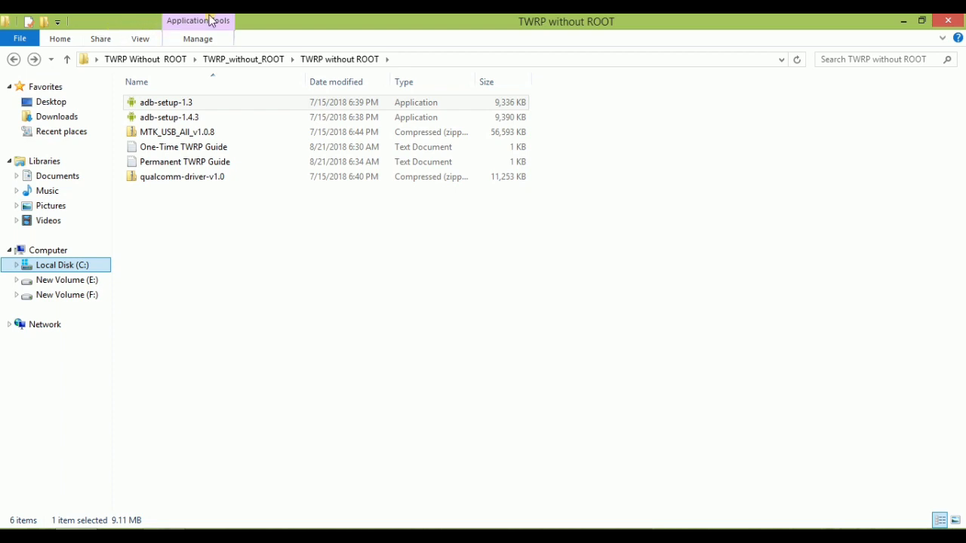
pyautogui.moveTo(214, 24)
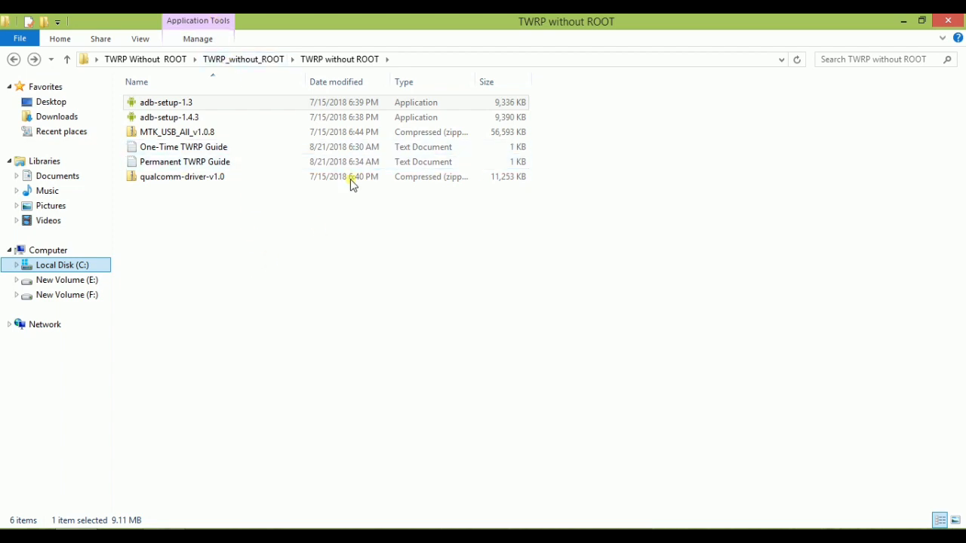
pyautogui.click(182, 175)
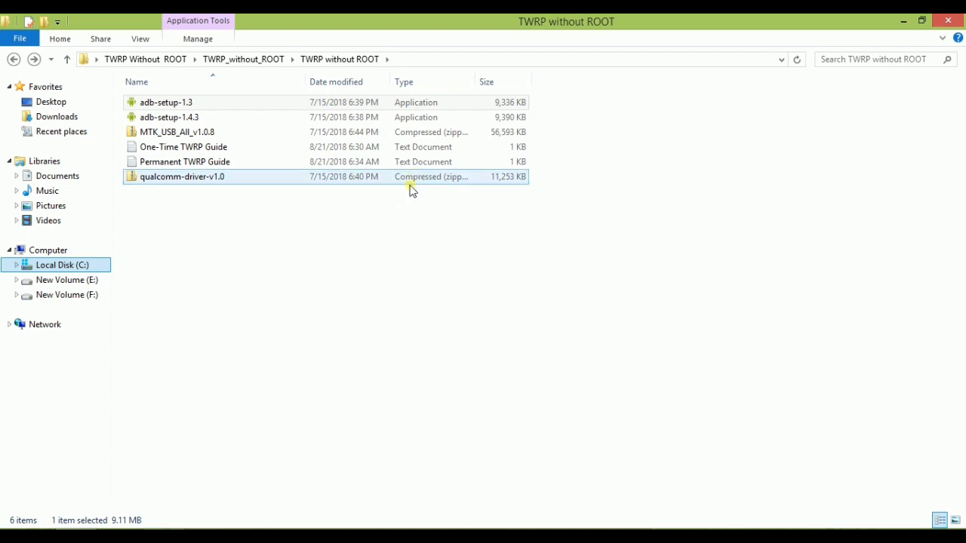
pyautogui.moveTo(193, 187)
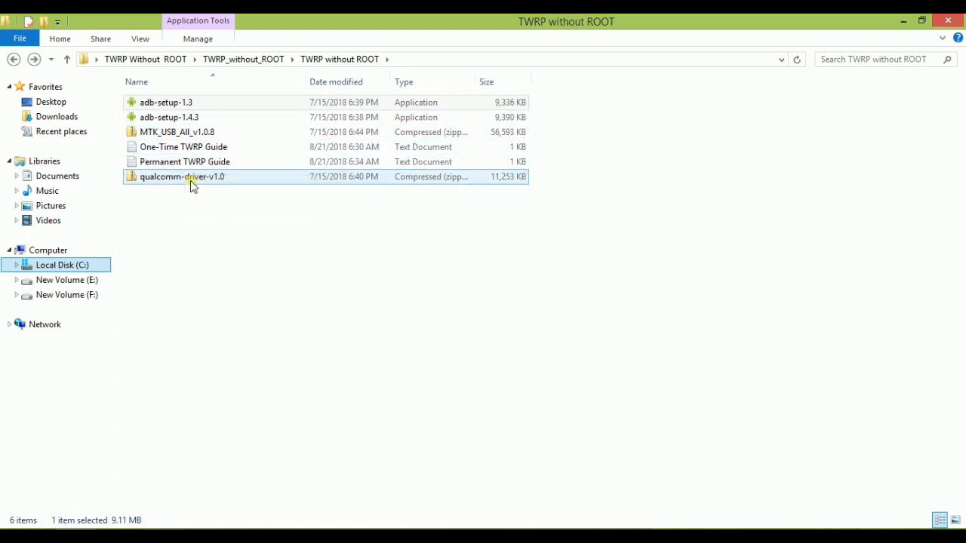
pyautogui.moveTo(477, 185)
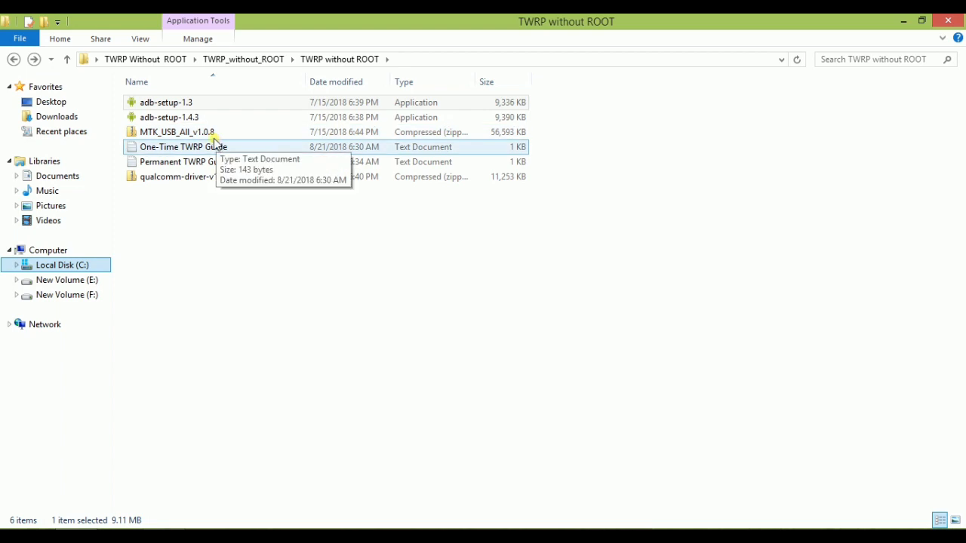
pyautogui.click(184, 162)
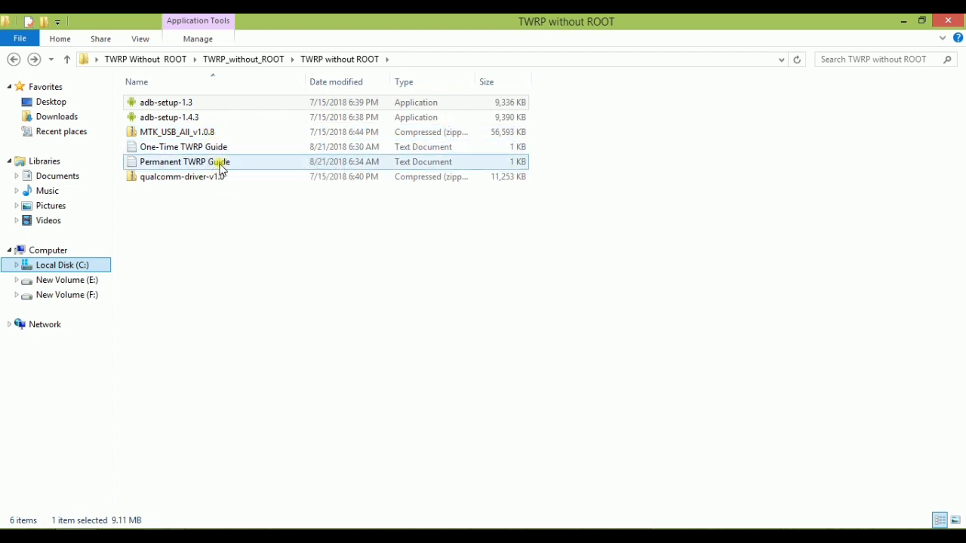
pyautogui.click(181, 177)
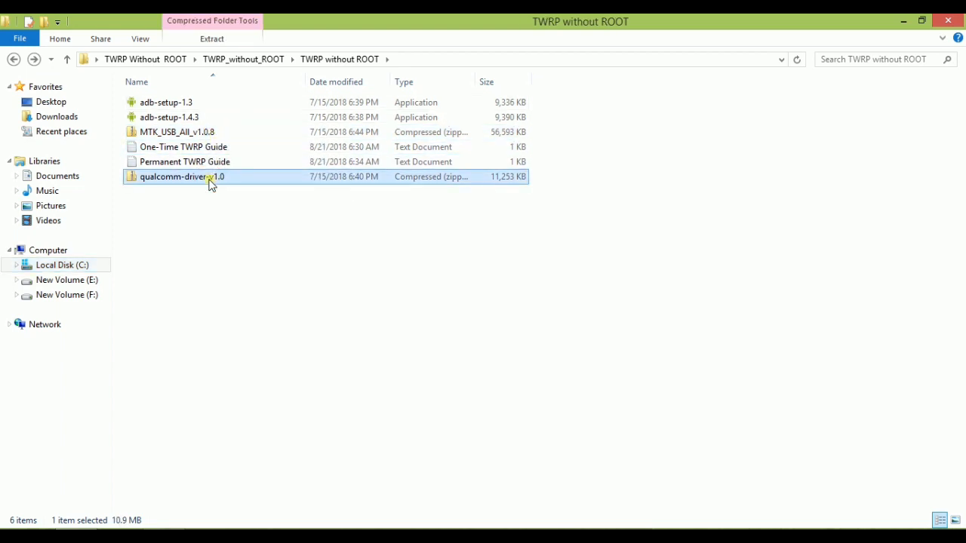
pyautogui.rightClick(181, 177)
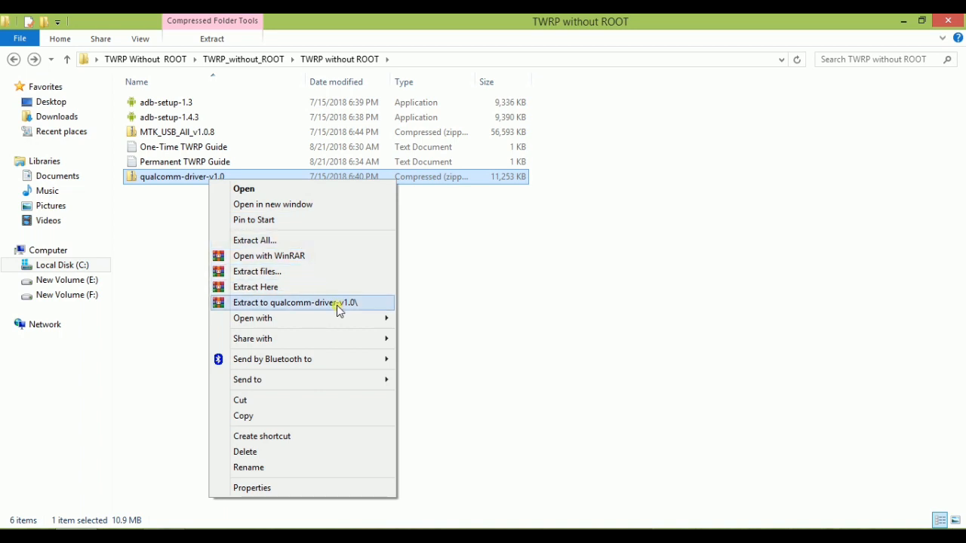
pyautogui.click(295, 302)
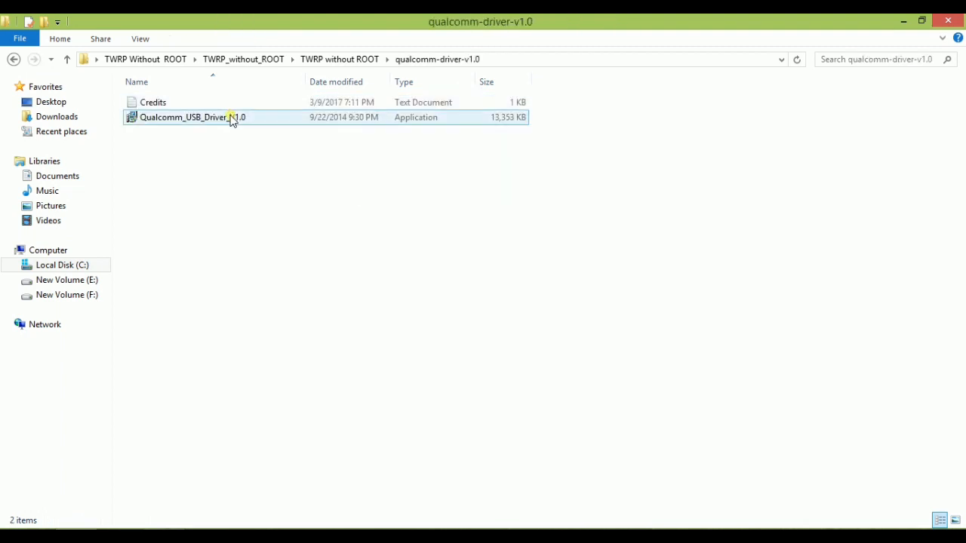
# Step: Run Qualcomm_USB_Driver_V1.0 and accept the license terms
pyautogui.doubleClick(191, 118)
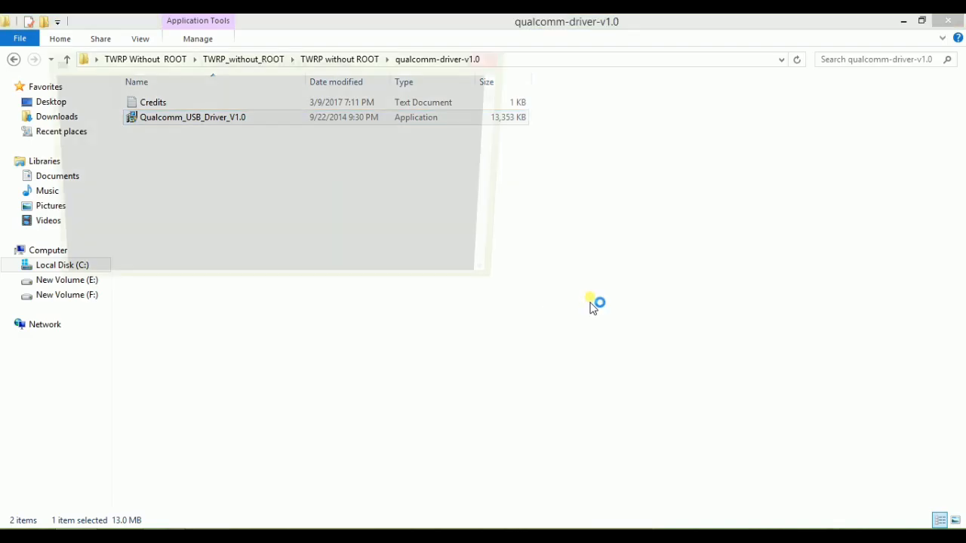
pyautogui.doubleClick(192, 117)
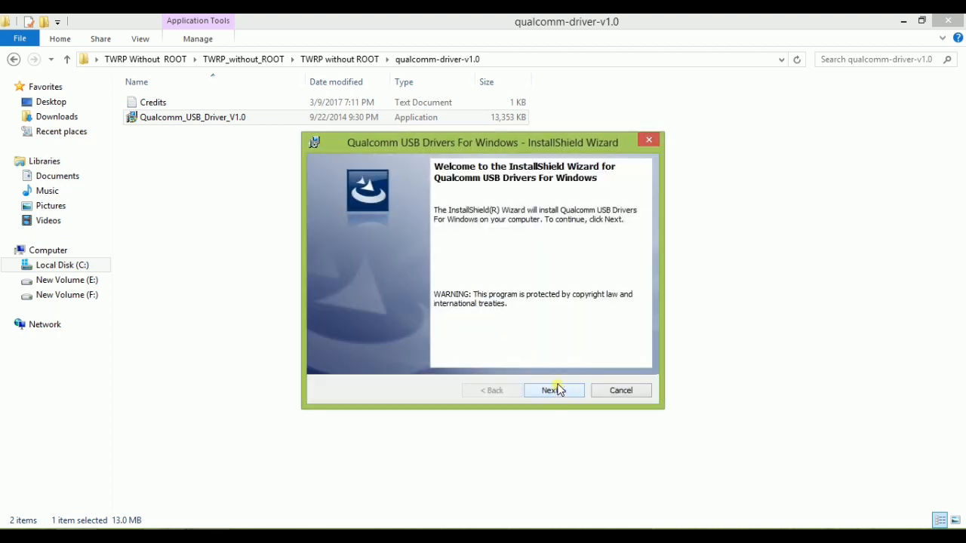
pyautogui.click(554, 390)
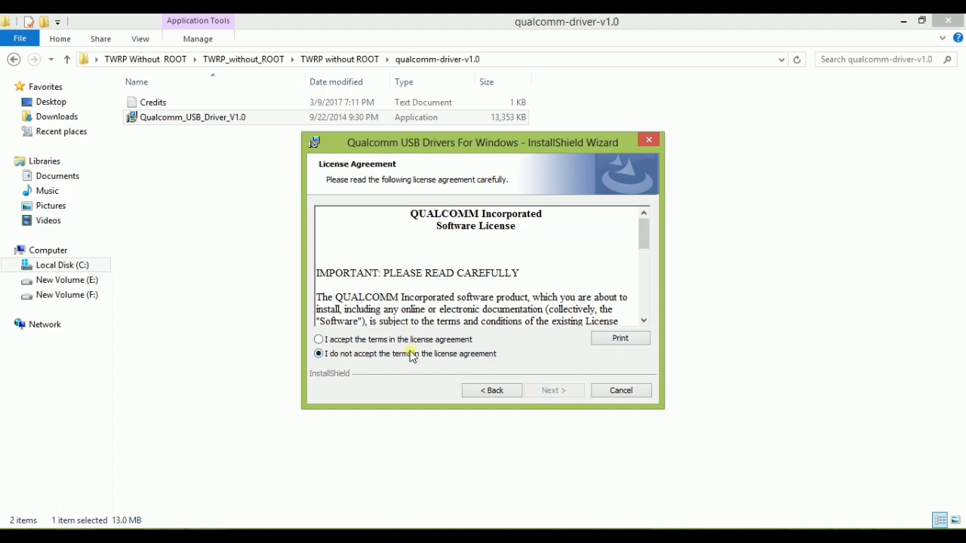
pyautogui.click(319, 338)
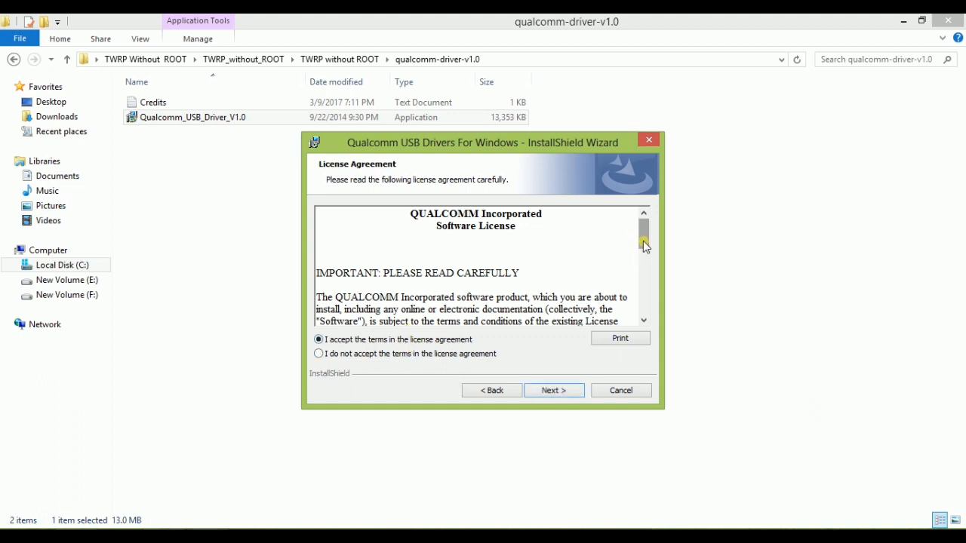
# Step: Install the Qualcomm USB drivers and finish the InstallShield wizard
pyautogui.click(552, 390)
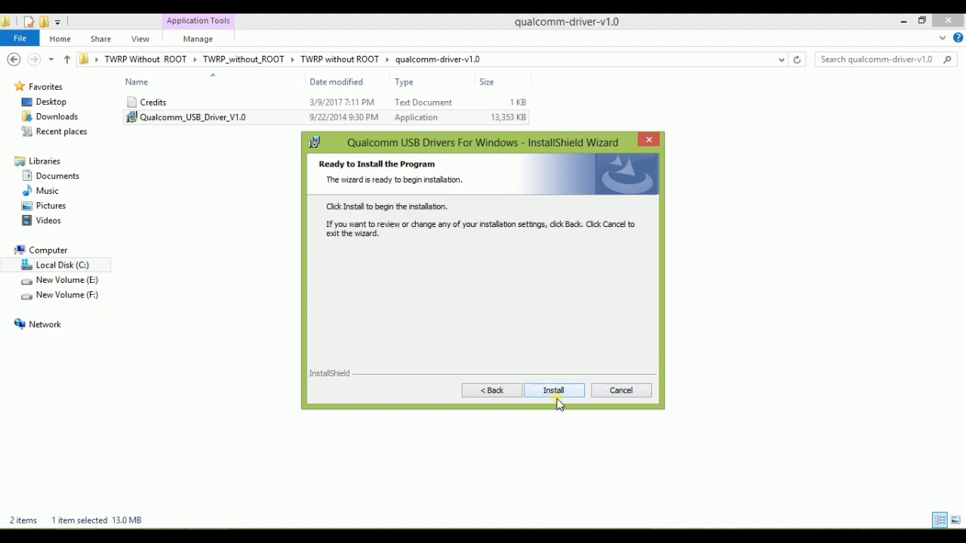
pyautogui.click(553, 390)
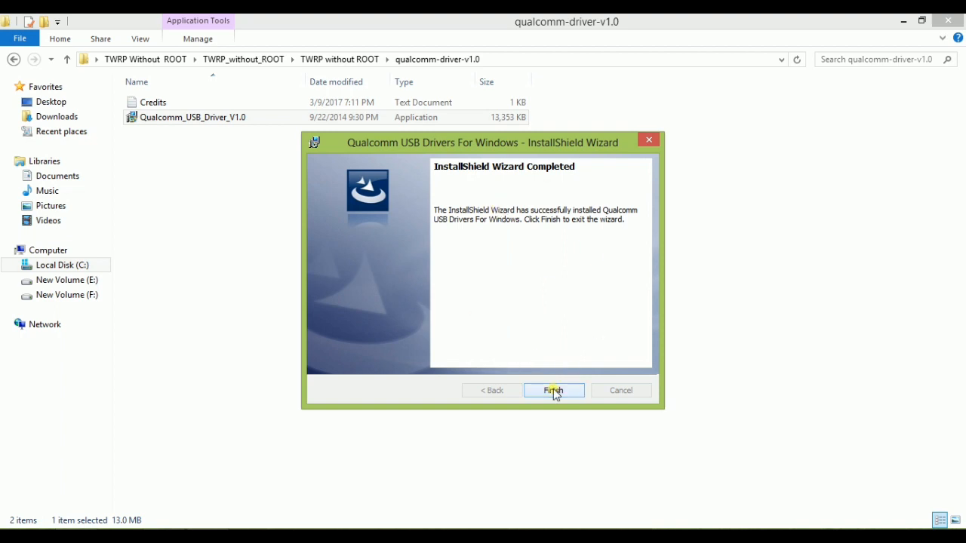
pyautogui.click(552, 389)
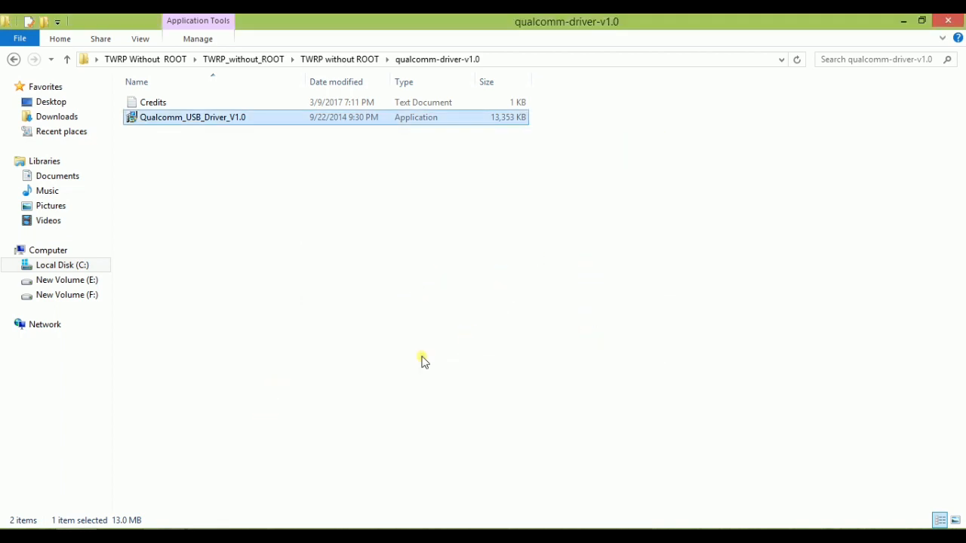
pyautogui.moveTo(495, 338)
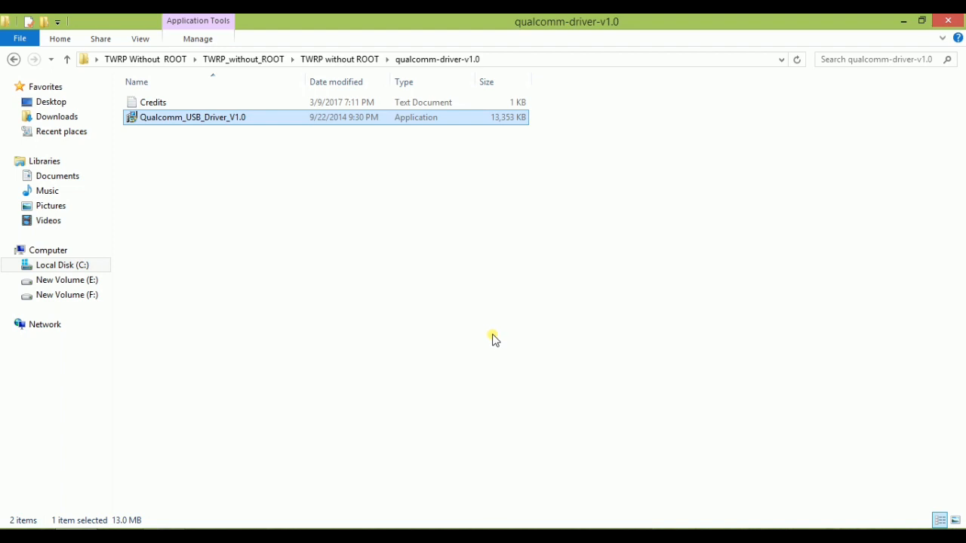
pyautogui.moveTo(700, 18)
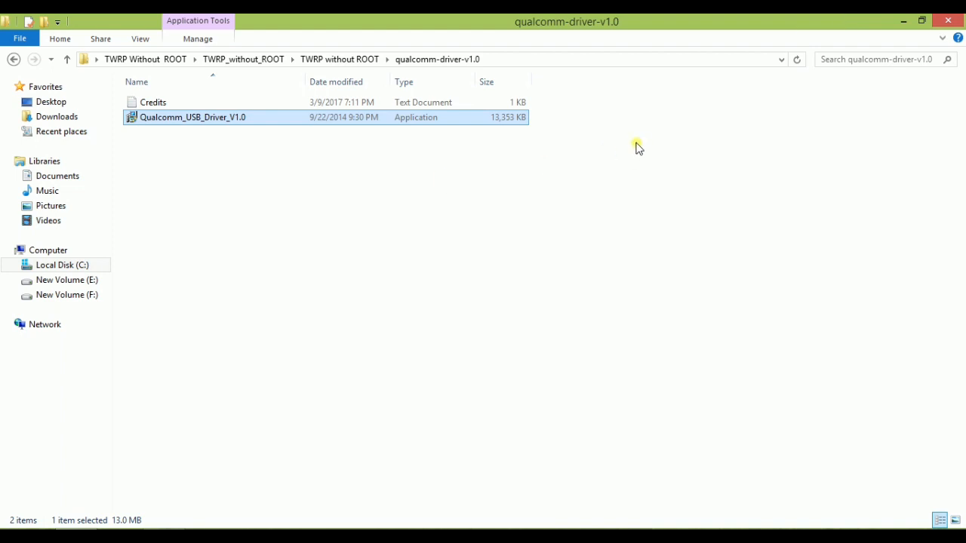
pyautogui.moveTo(80, 53)
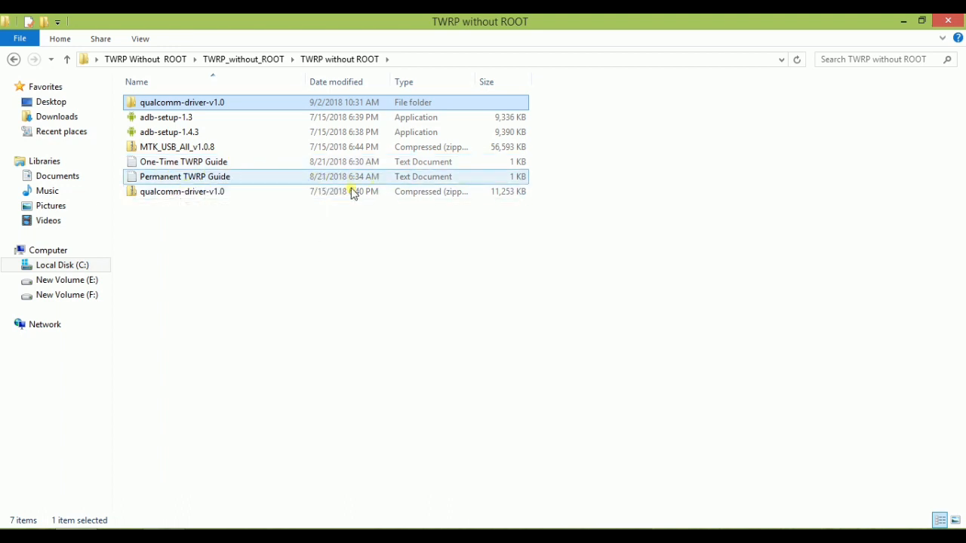
# Step: Glance at the One-Time TWRP Guide, then open the Permanent TWRP Guide in Notepad
pyautogui.doubleClick(182, 161)
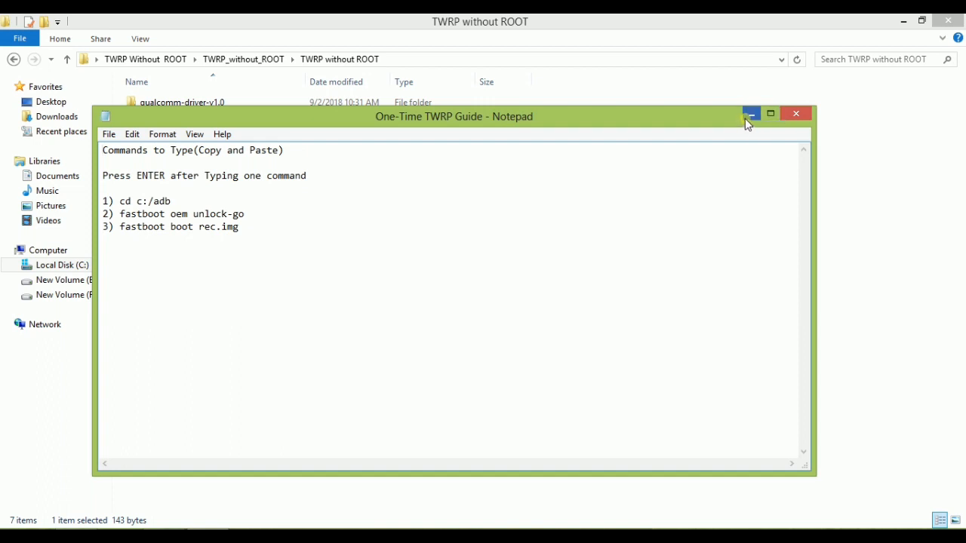
pyautogui.click(752, 114)
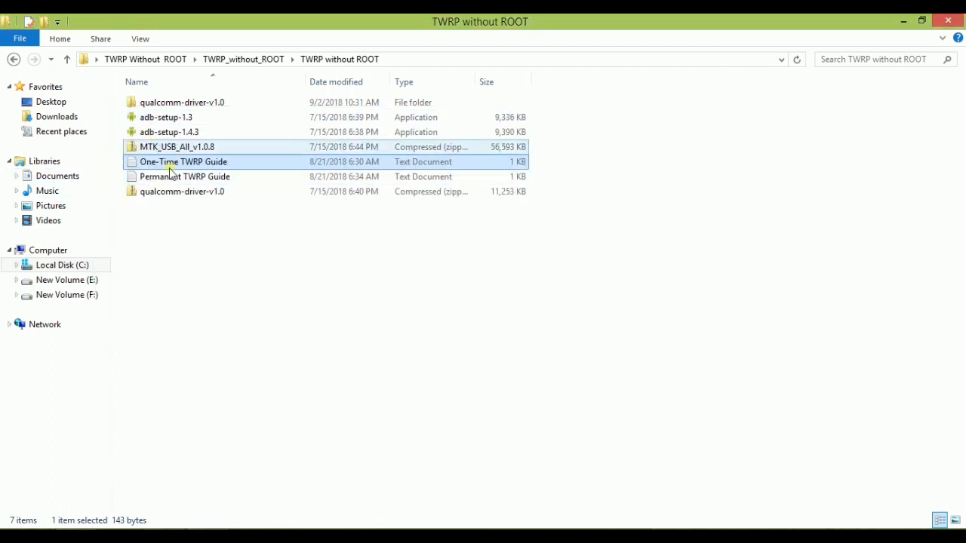
pyautogui.doubleClick(184, 175)
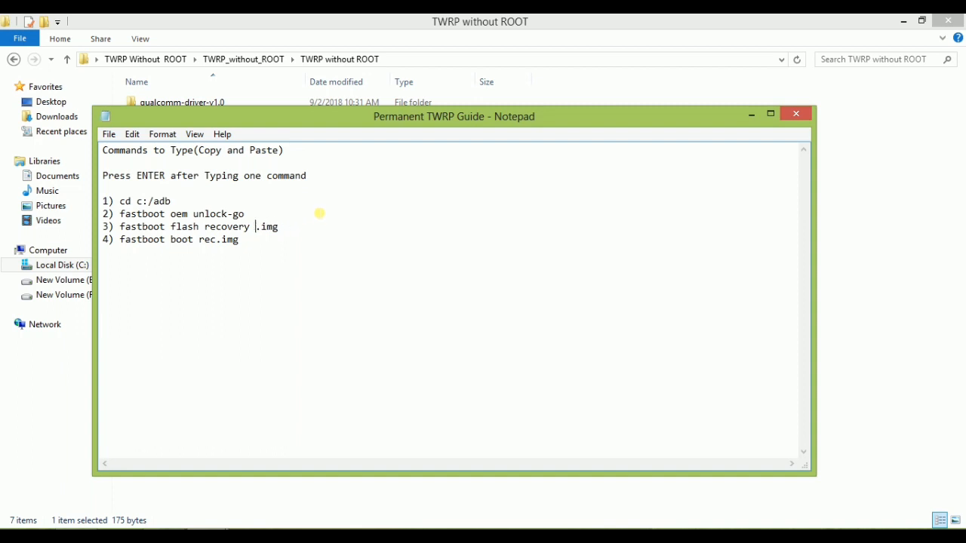
# Step: Change the flash recovery command to use rec.img, save the guide and close Notepad
pyautogui.write('rec')
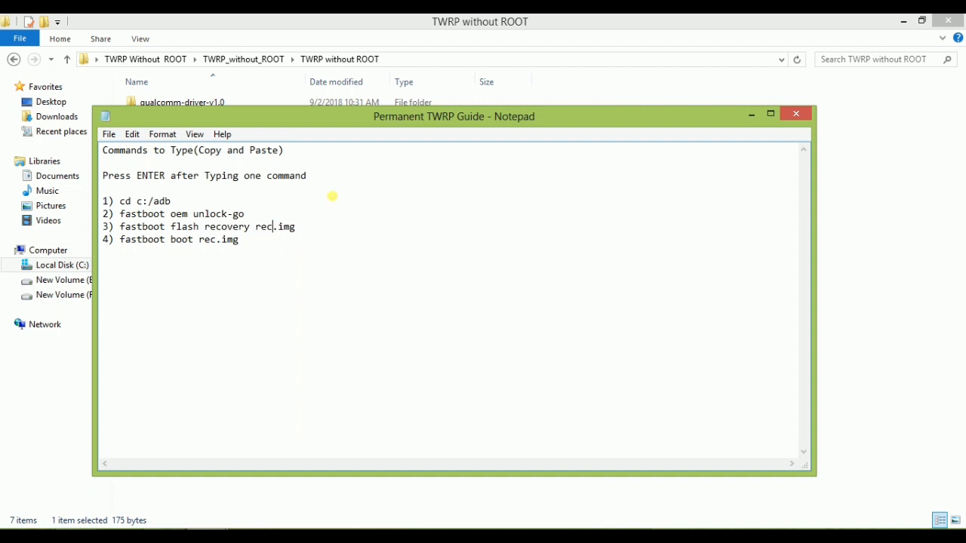
pyautogui.doubleClick(209, 238)
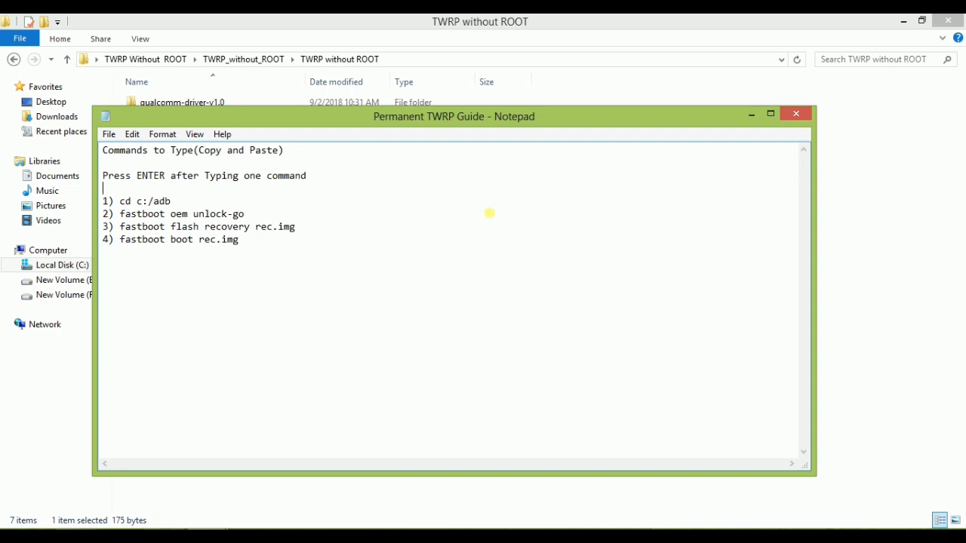
pyautogui.moveTo(785, 96)
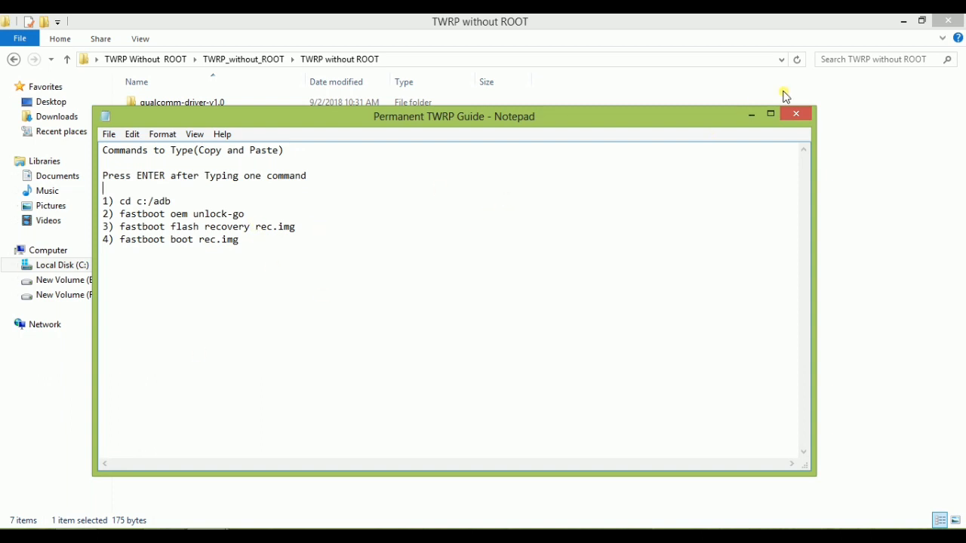
pyautogui.moveTo(770, 114)
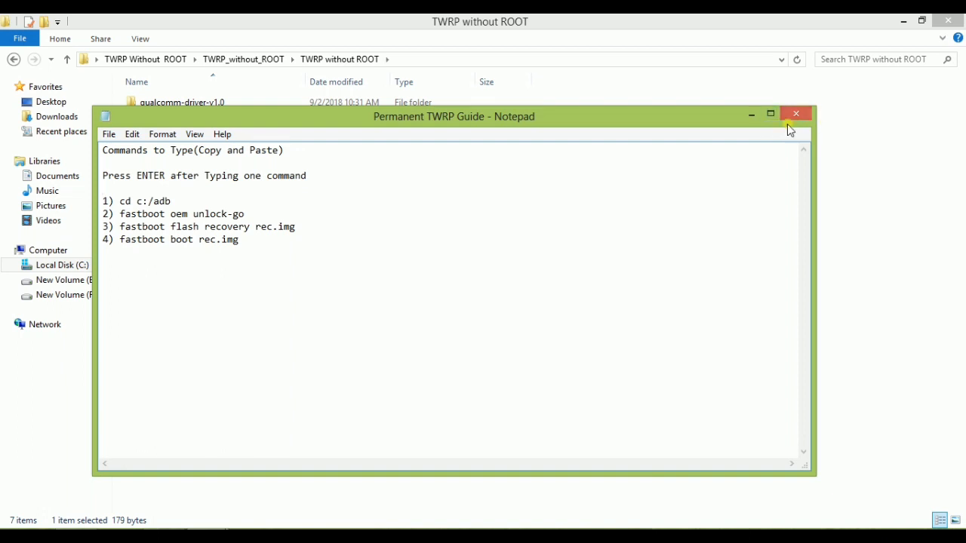
pyautogui.click(795, 115)
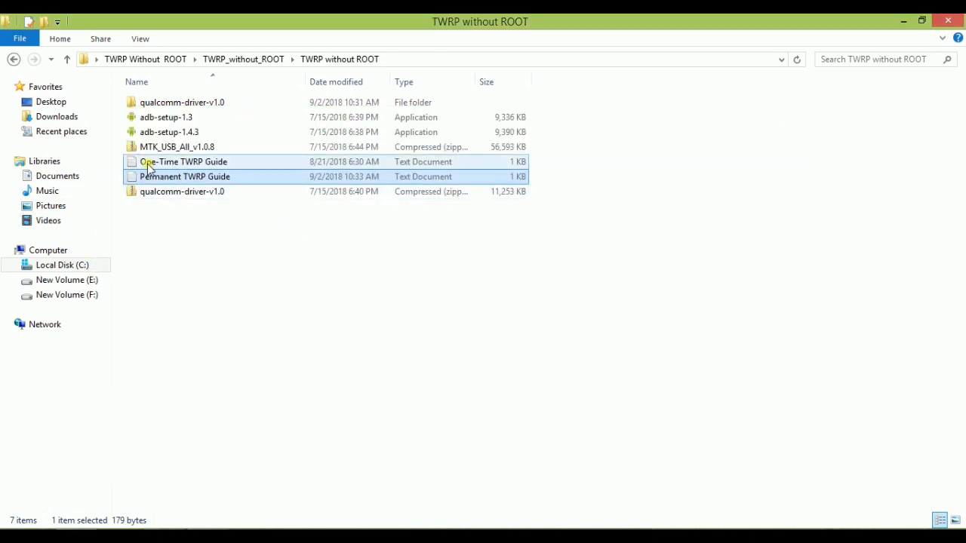
pyautogui.moveTo(184, 161)
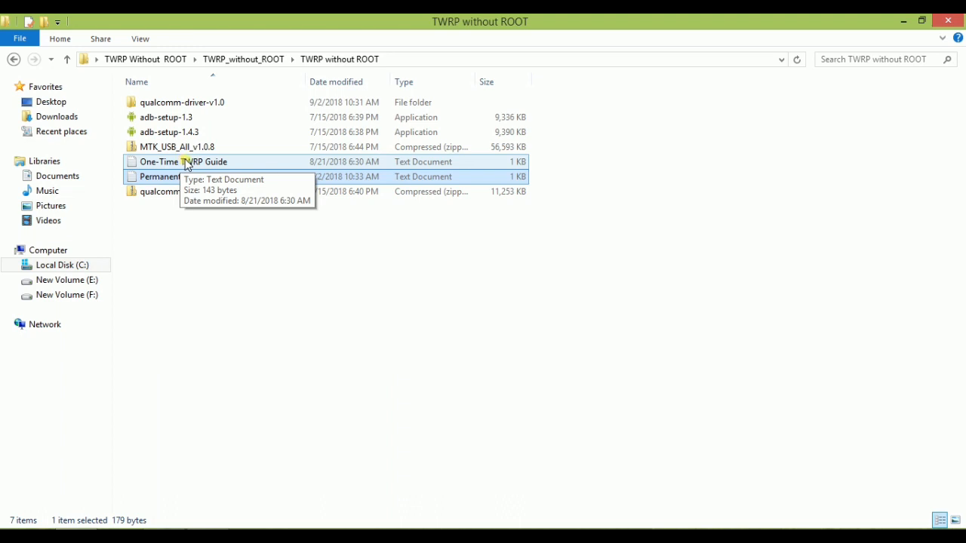
# Step: Return to the desktop and select the TWRP image file
pyautogui.click(185, 177)
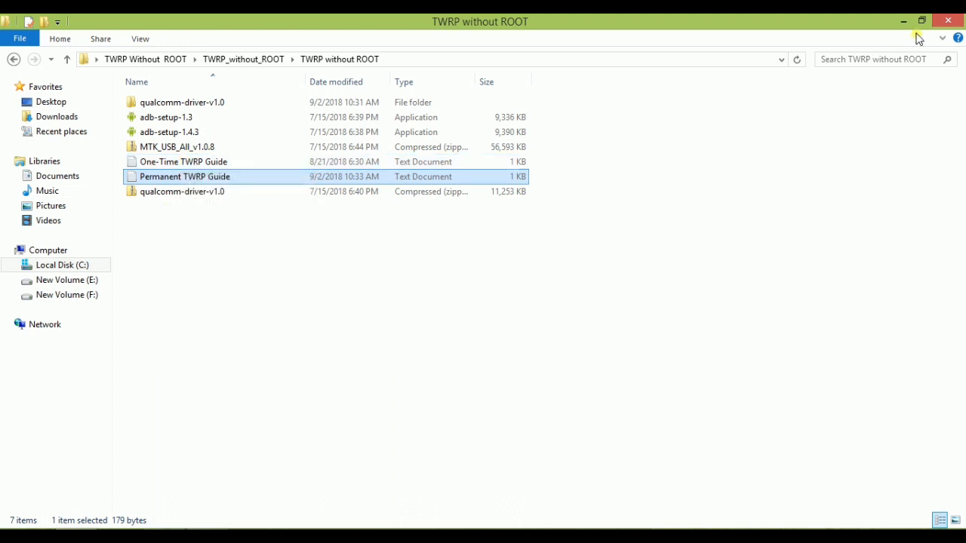
pyautogui.click(183, 161)
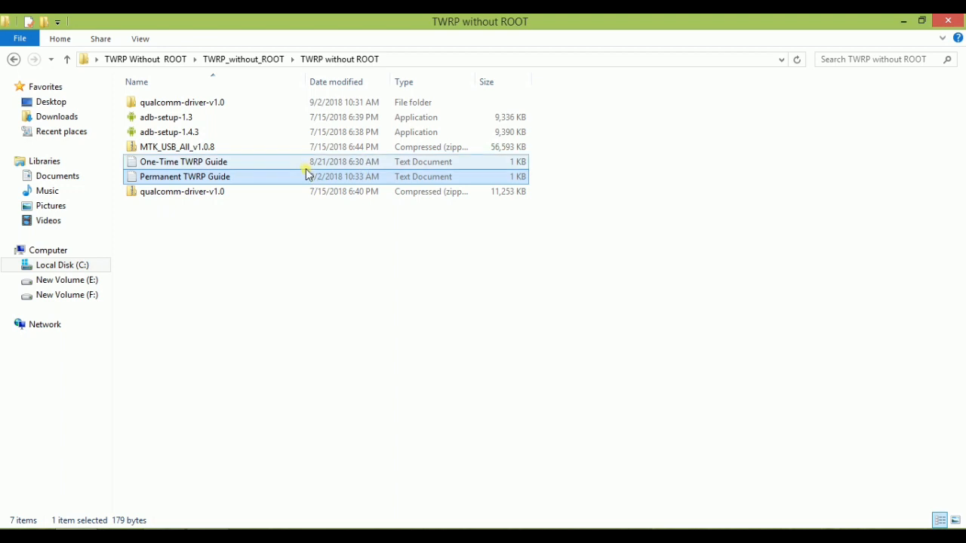
pyautogui.doubleClick(183, 161)
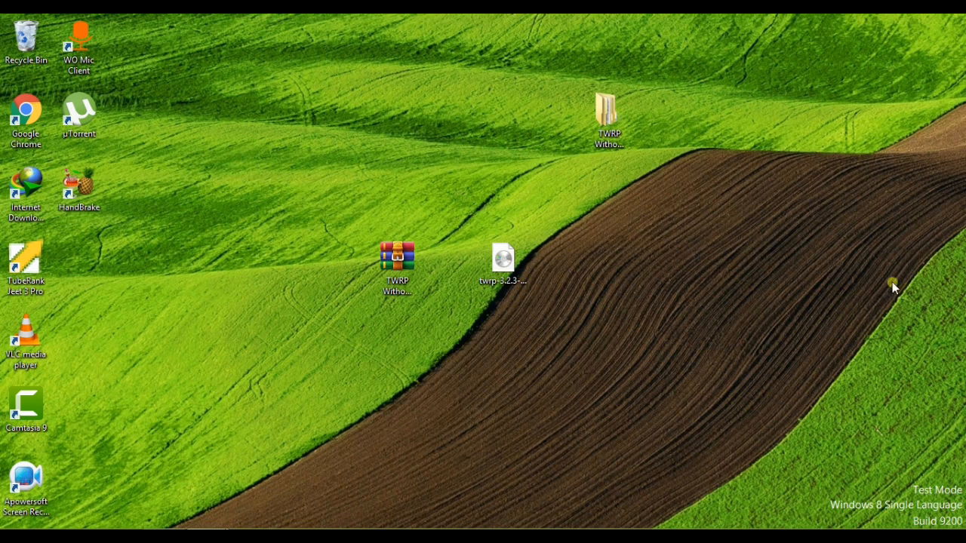
pyautogui.moveTo(934, 315)
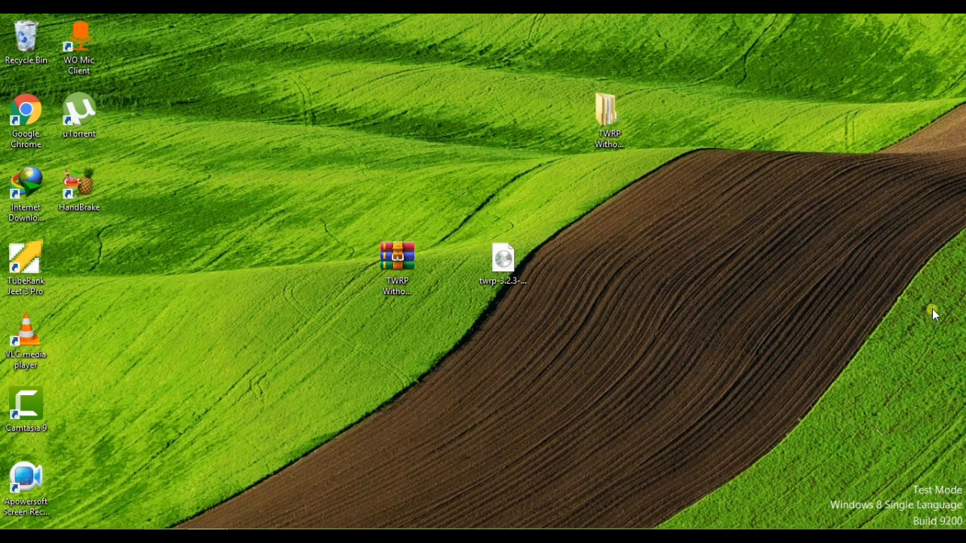
pyautogui.moveTo(942, 294)
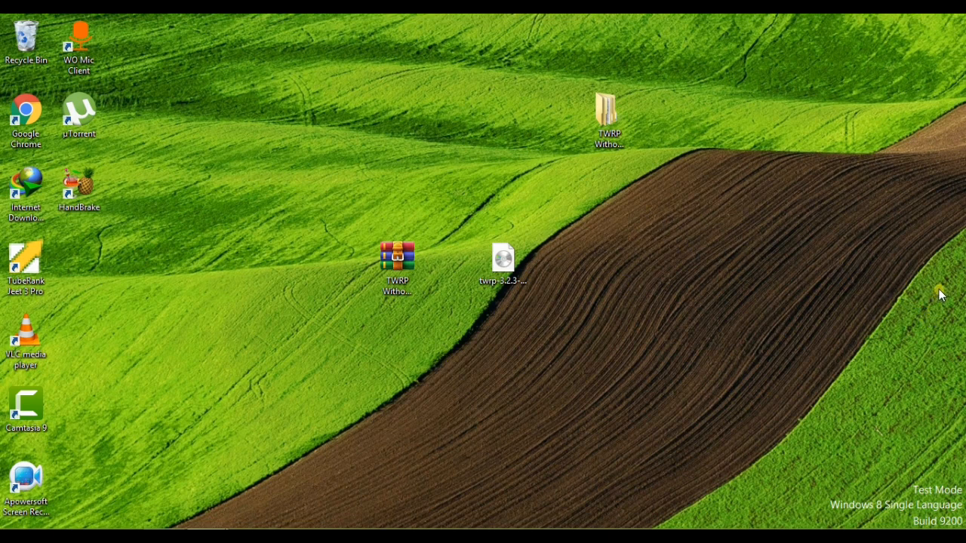
pyautogui.moveTo(936, 299)
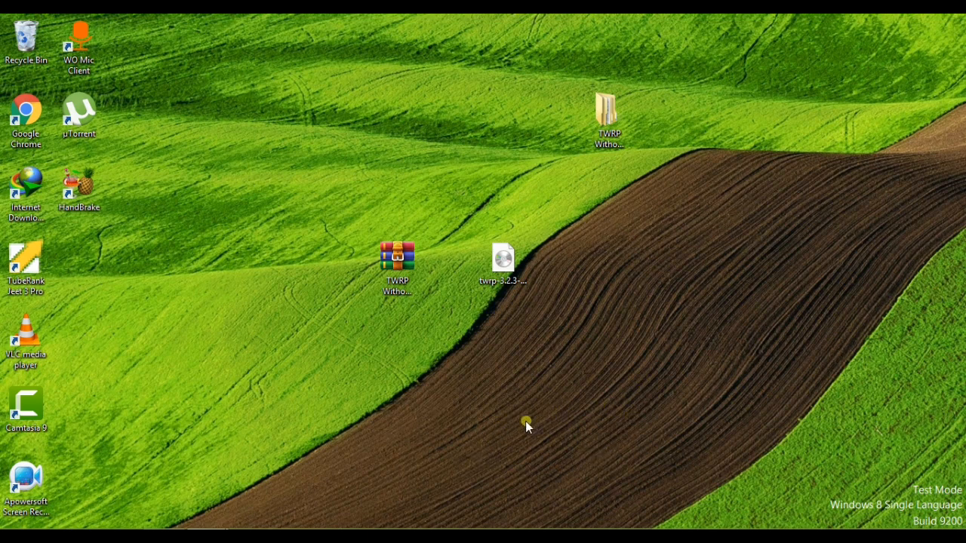
pyautogui.moveTo(597, 370)
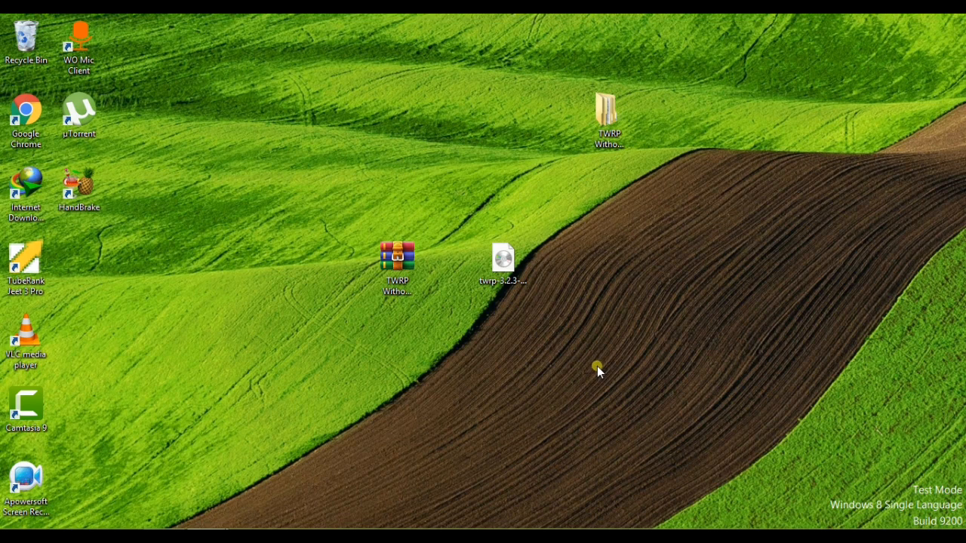
pyautogui.click(503, 259)
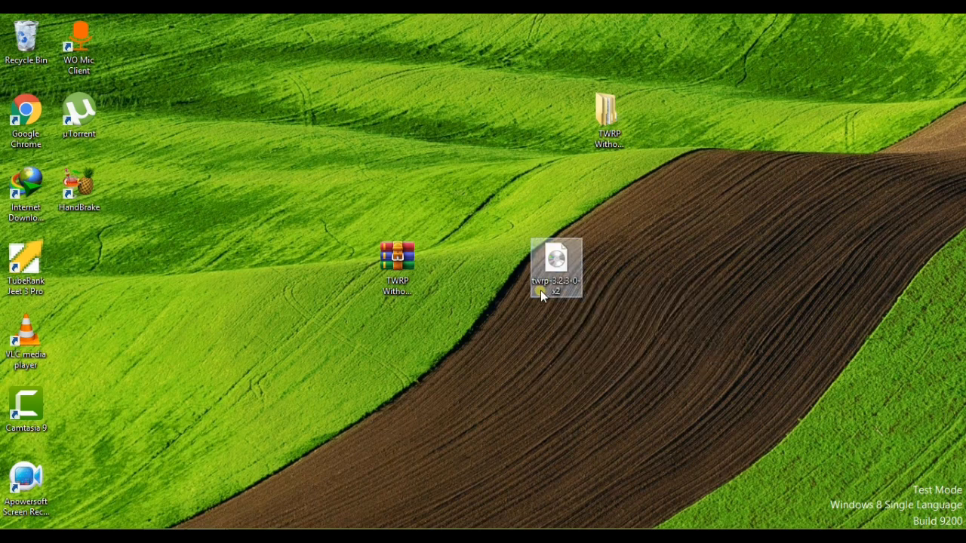
# Step: Copy the twrp-3.2.3-0-x2 image from the desktop and paste it into C:\adb
pyautogui.rightClick(555, 266)
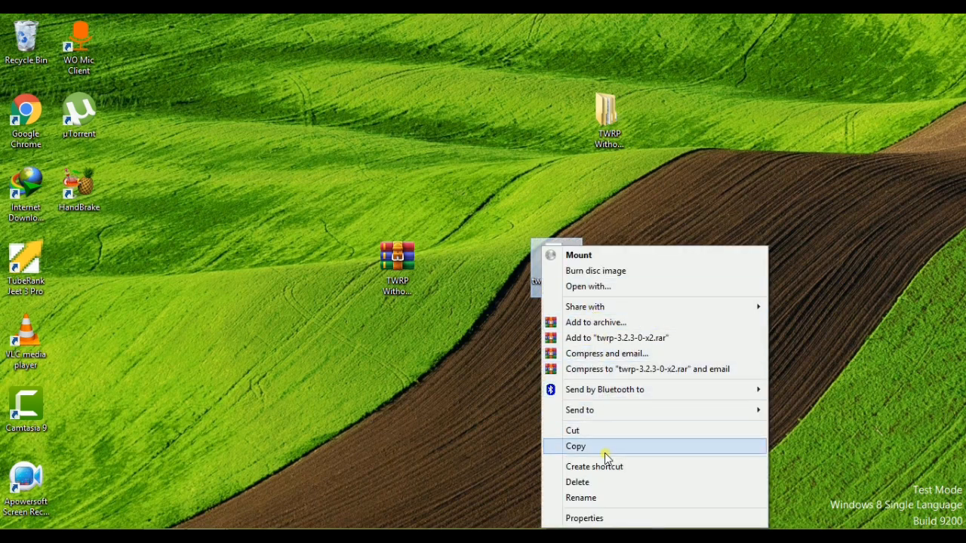
pyautogui.click(577, 447)
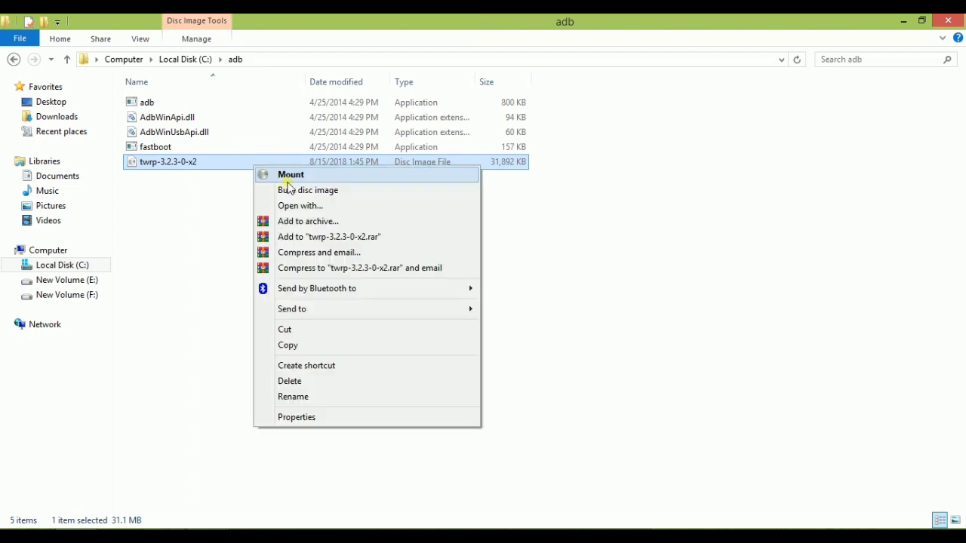
pyautogui.moveTo(335, 381)
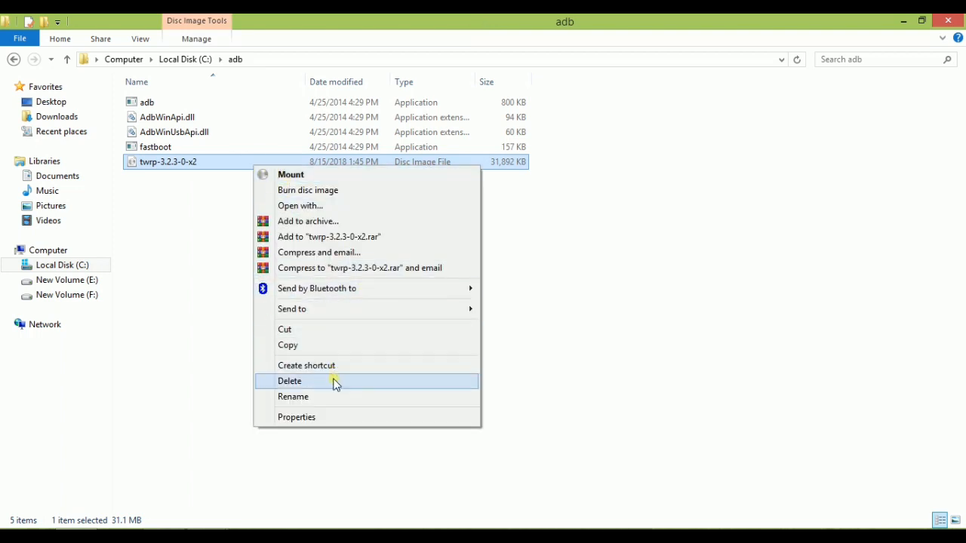
pyautogui.click(293, 395)
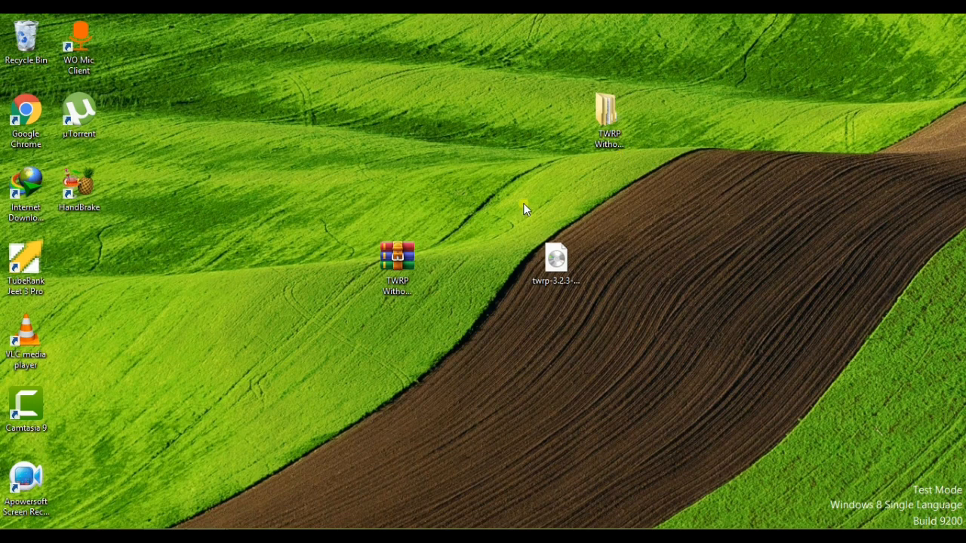
# Step: Launch a Command Prompt window via the Run dialog with 'cmd'
pyautogui.press('Win+r')
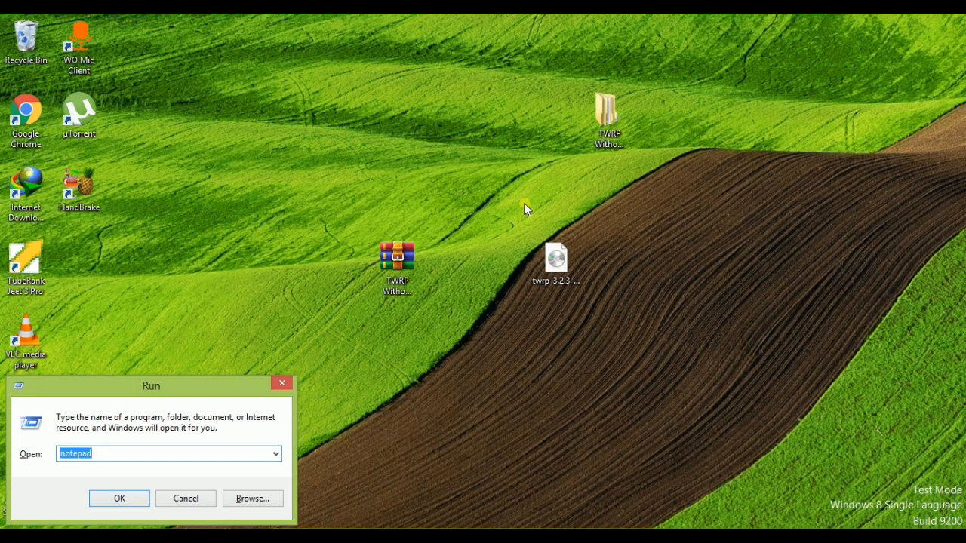
pyautogui.write('cmd')
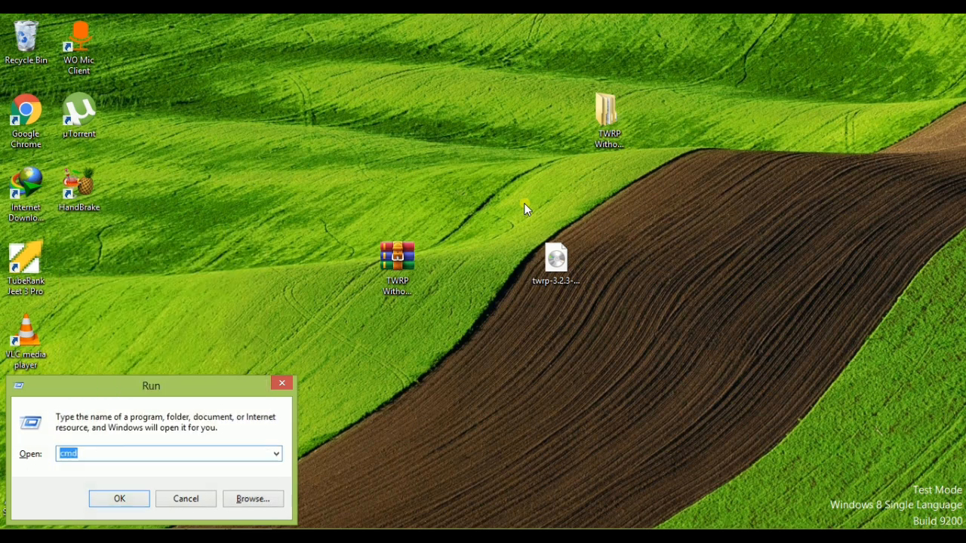
pyautogui.click(118, 498)
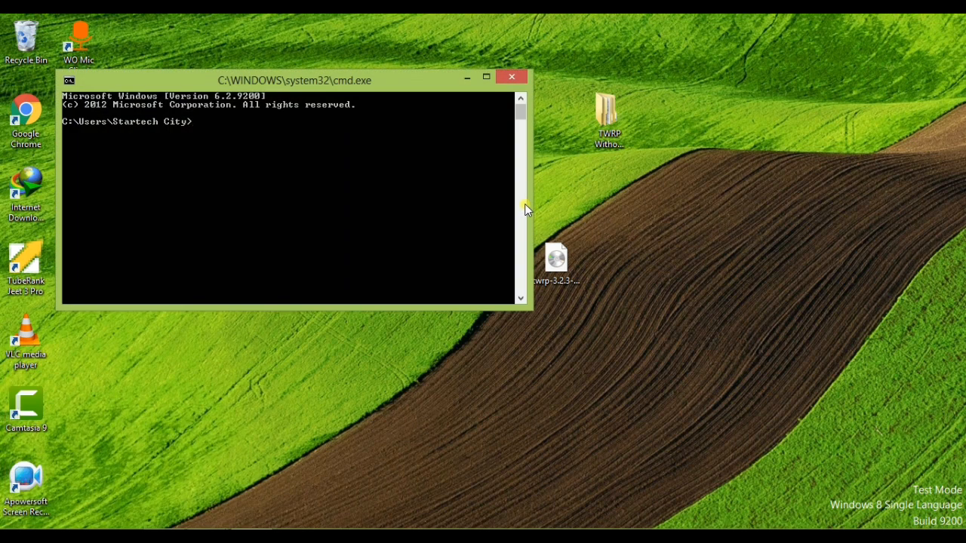
pyautogui.moveTo(529, 213)
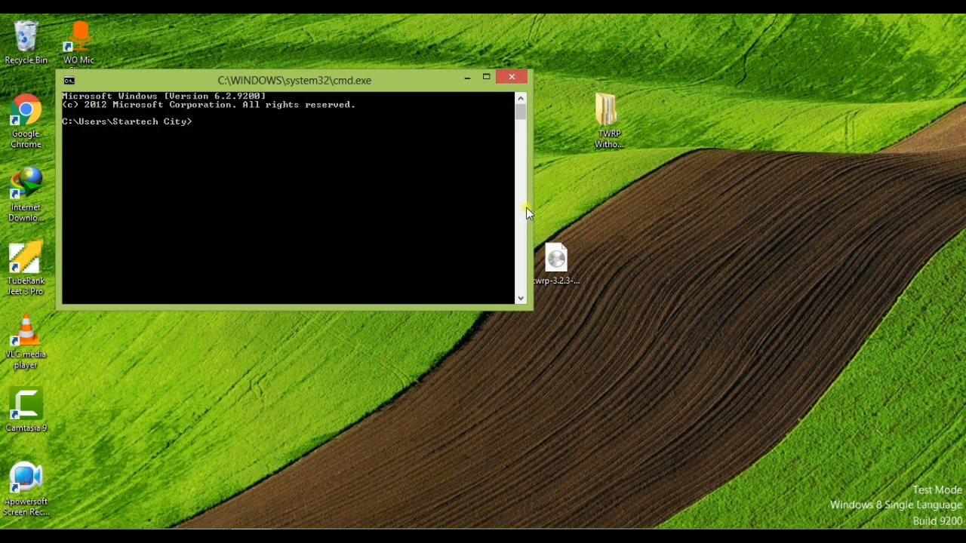
pyautogui.moveTo(255, 523)
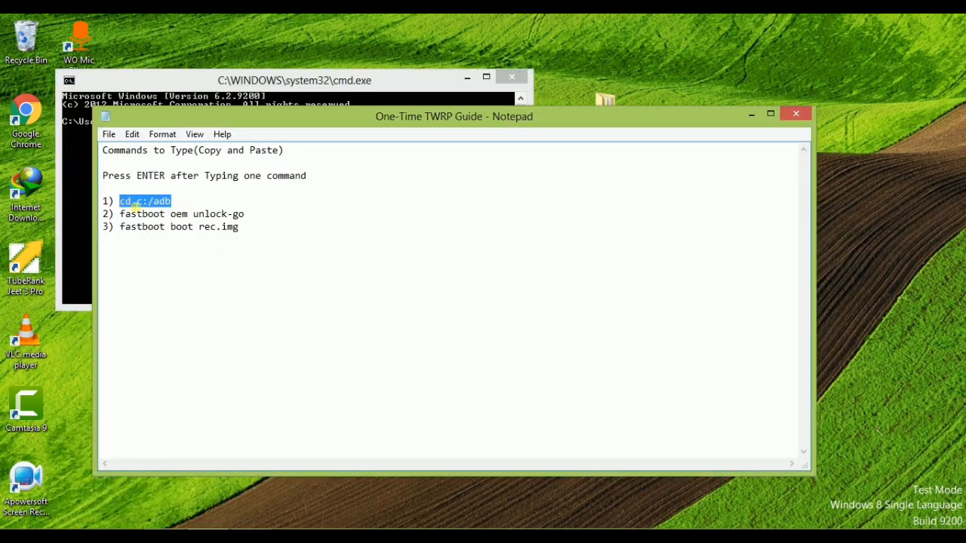
# Step: Change the Command Prompt directory with 'cd c:/adb'
pyautogui.click(295, 80)
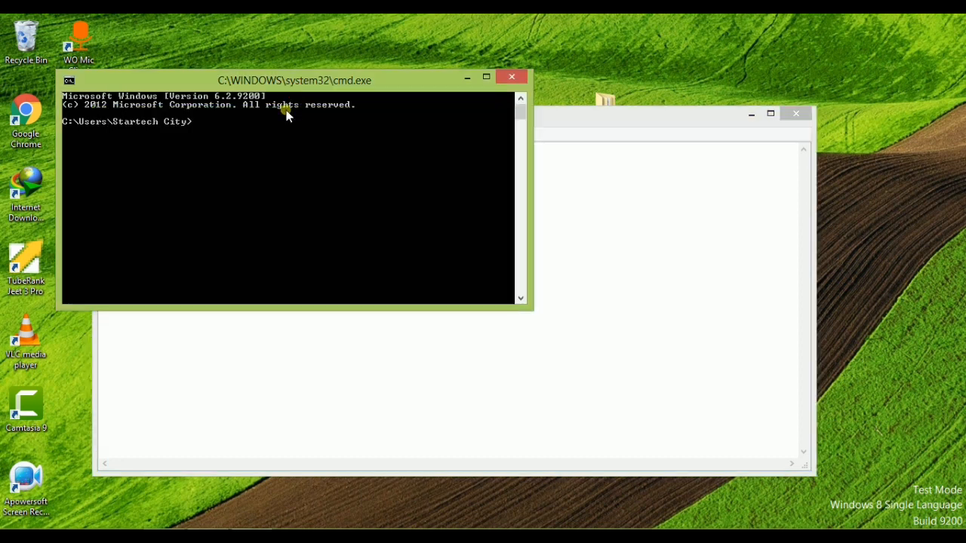
pyautogui.write('cd c:/adb')
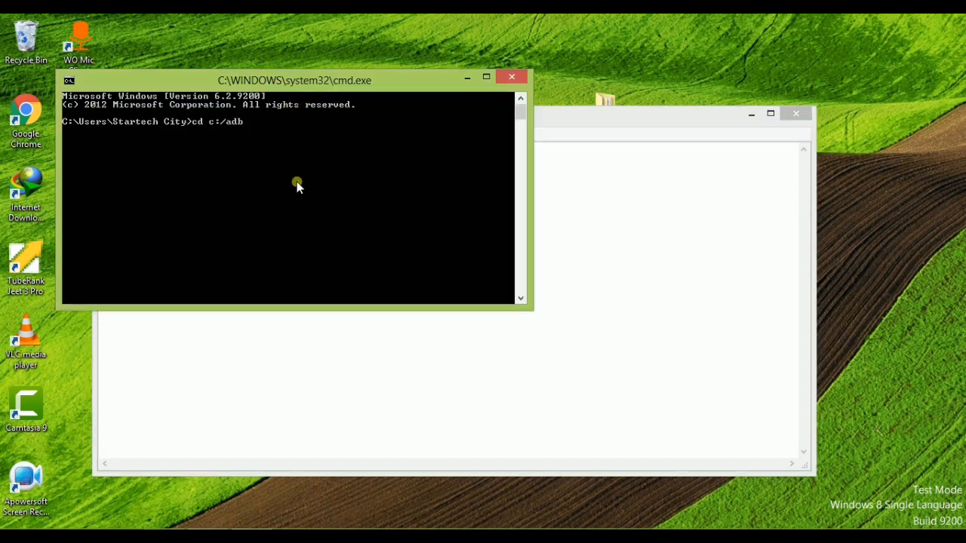
pyautogui.press('enter')
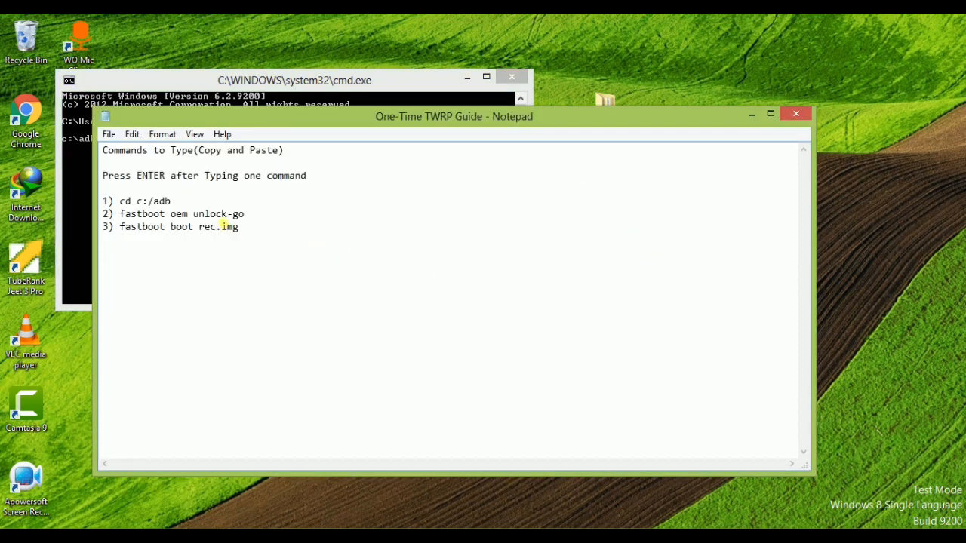
# Step: Enter 'fastboot oem unlock-go' at the prompt from the guide, without running it
pyautogui.doubleClick(181, 214)
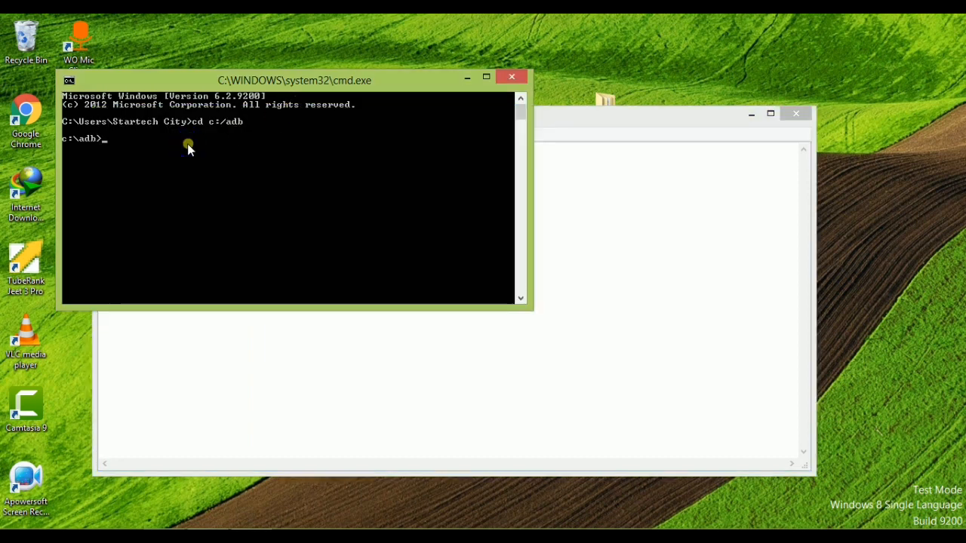
pyautogui.write('fastboot oem unlock-go')
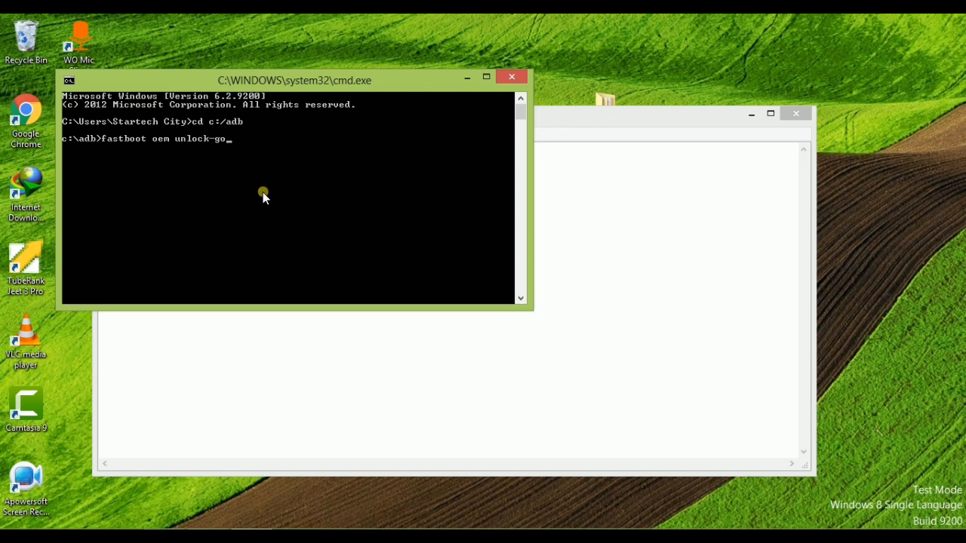
pyautogui.moveTo(270, 202)
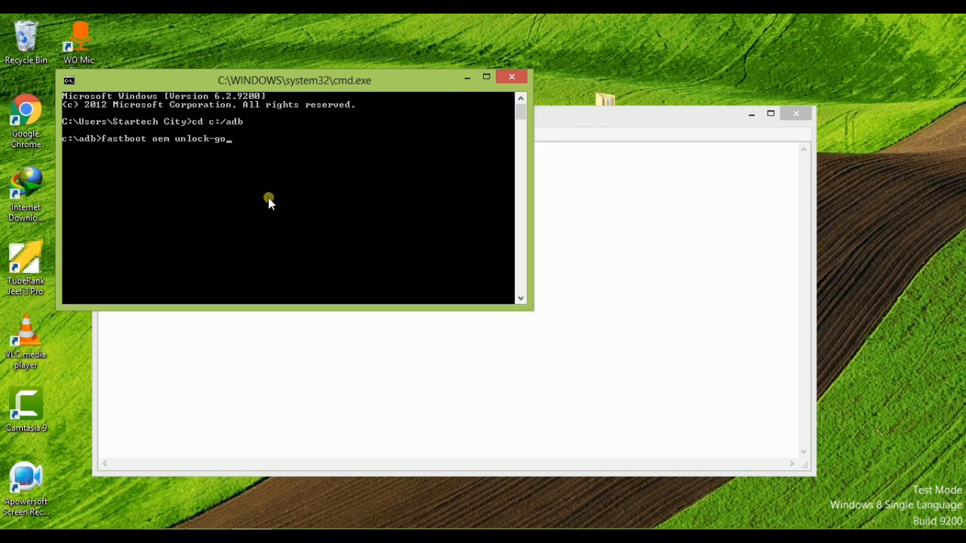
pyautogui.moveTo(206, 174)
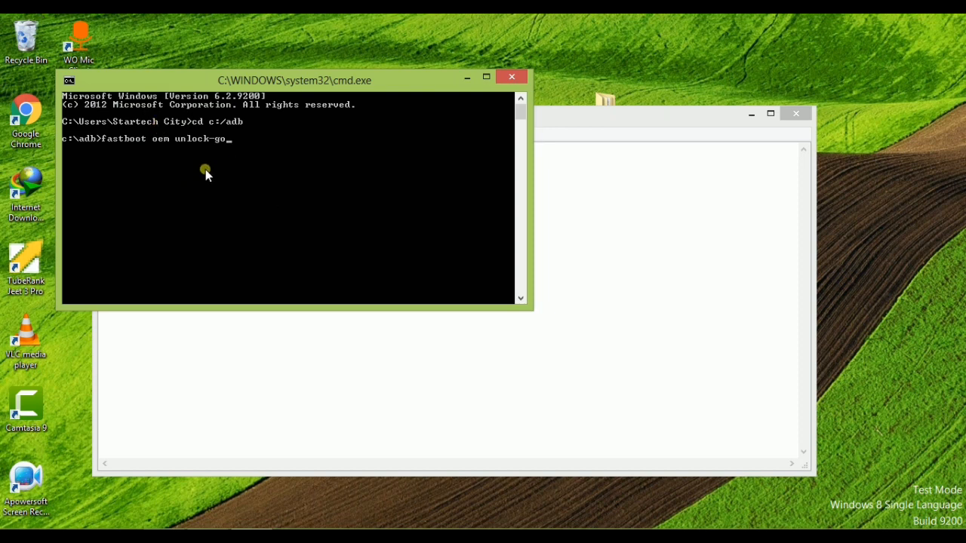
pyautogui.moveTo(145, 145)
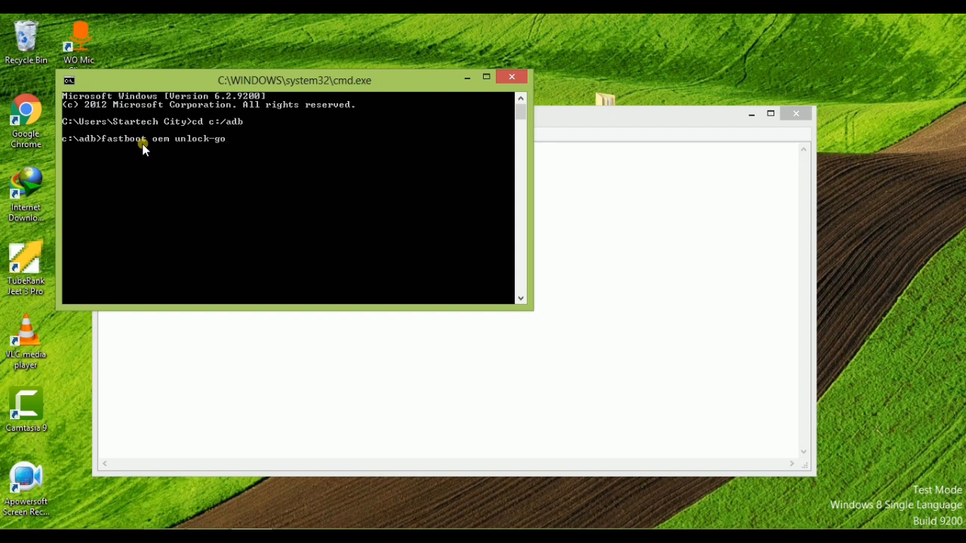
pyautogui.moveTo(220, 151)
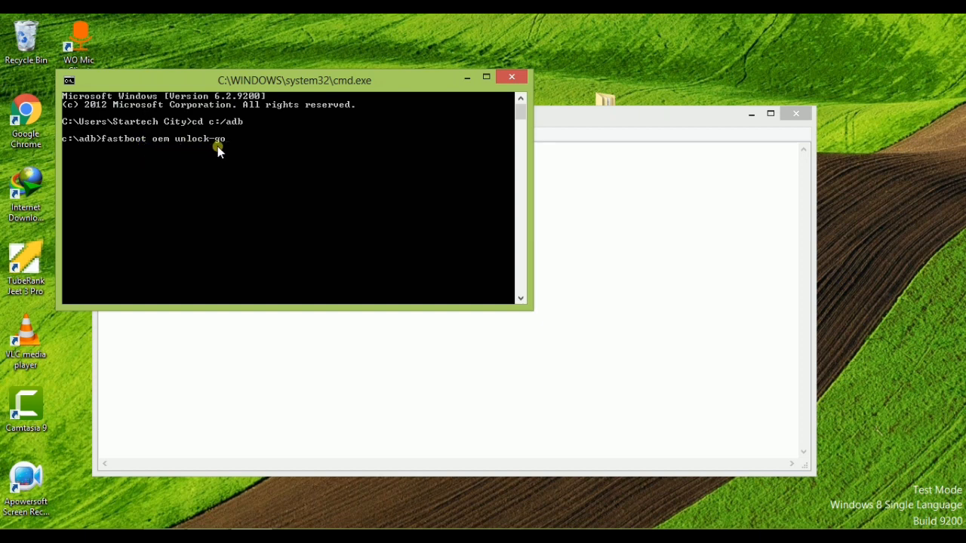
pyautogui.moveTo(240, 151)
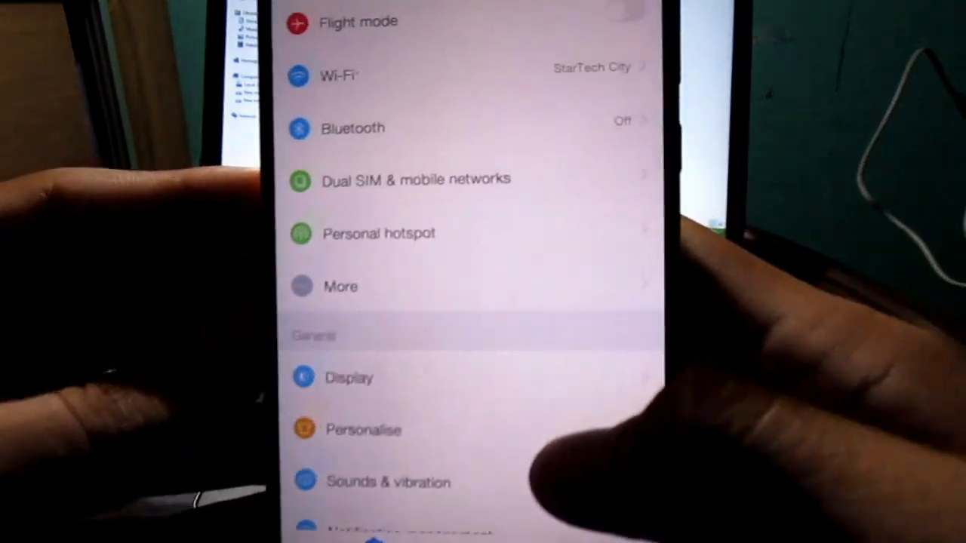
# Step: Scroll to About phone and tap Build until 'You are now a developer' appears
pyautogui.scroll(-3)
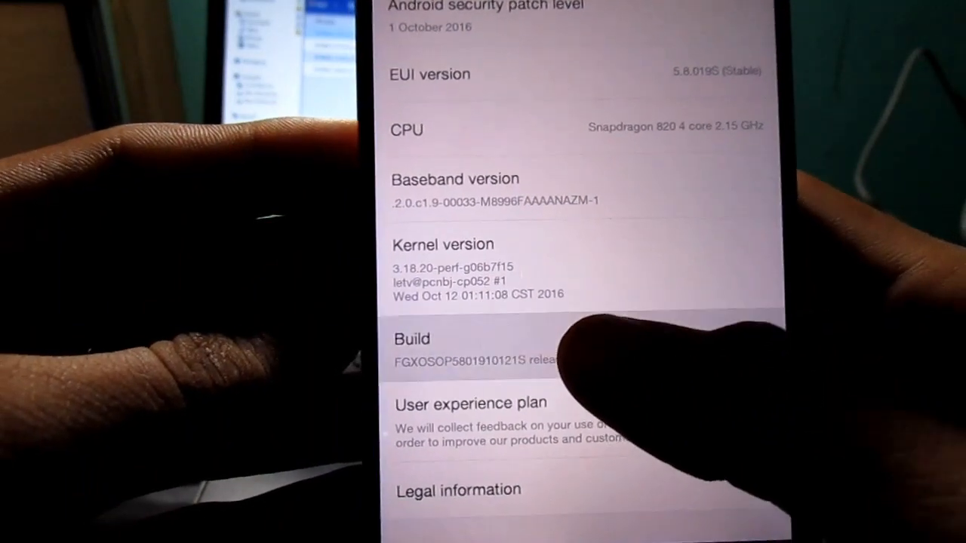
pyautogui.click(483, 338)
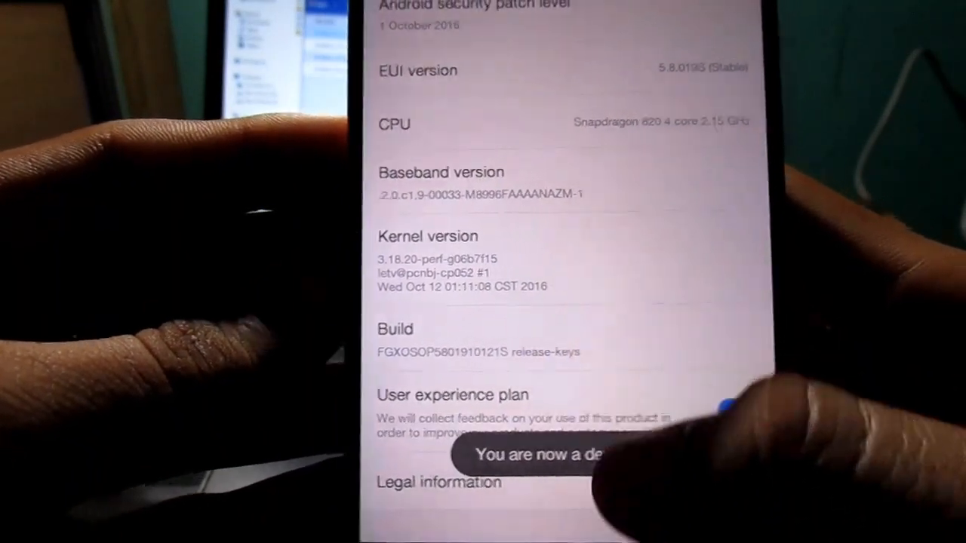